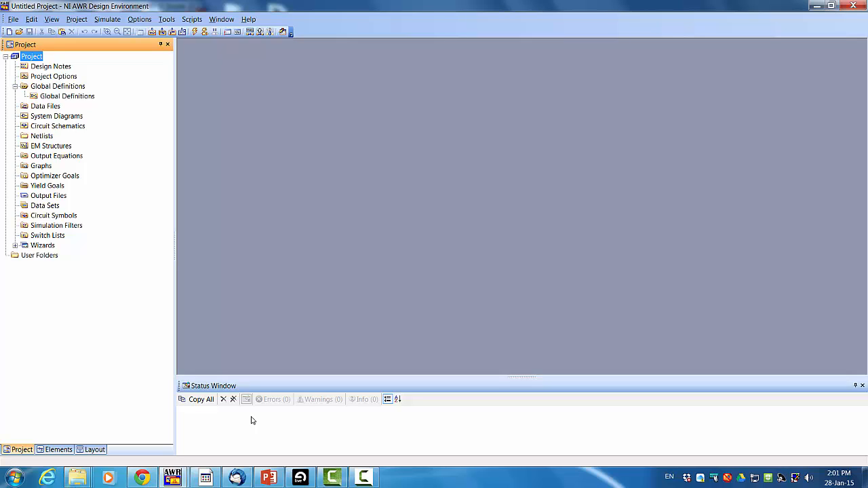
mouse_move(107, 228)
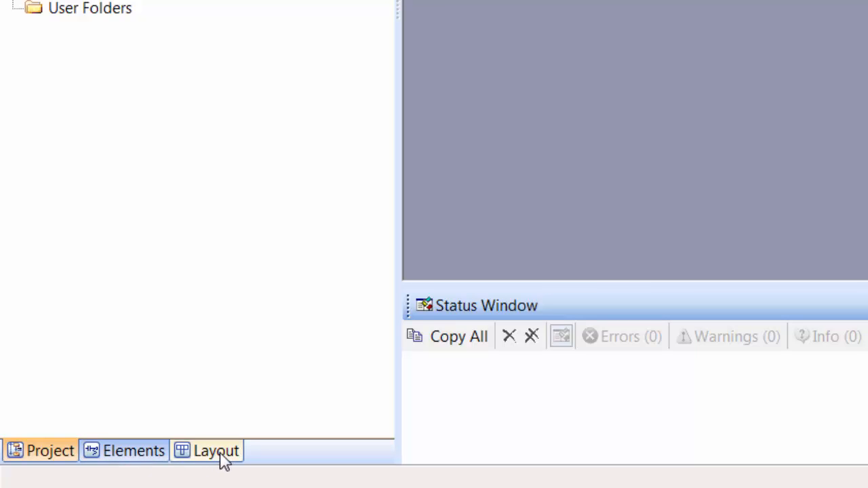
mouse_move(222, 466)
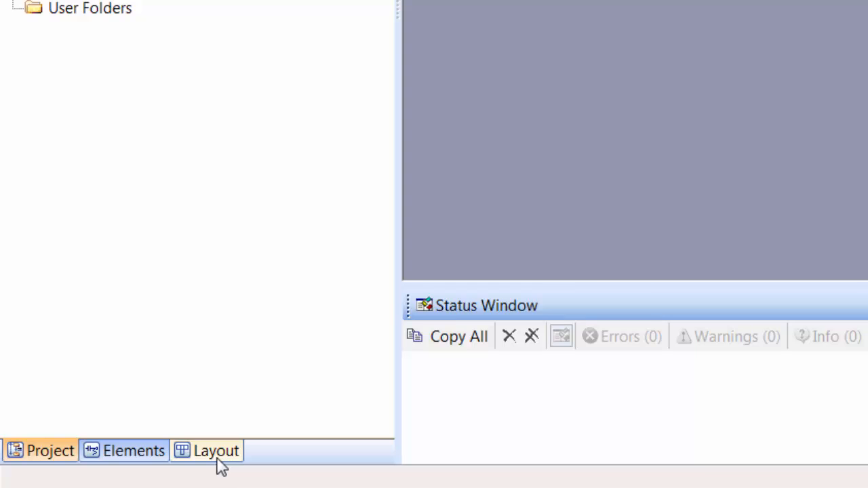
Step: Create a new circuit schematic named 'DC Example' under Circuit Schematics
left_click(49, 450)
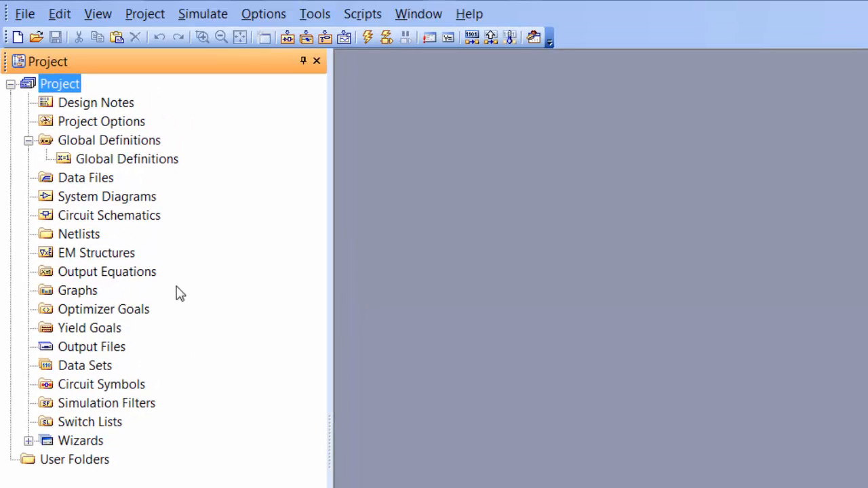
mouse_move(169, 229)
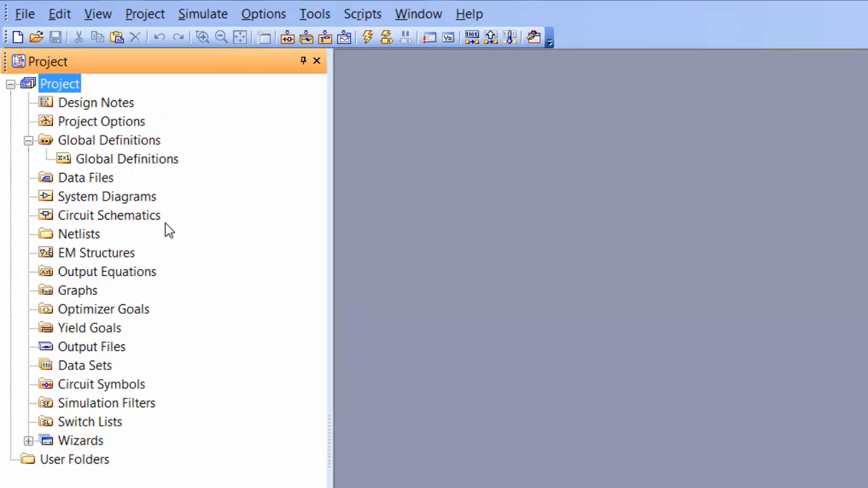
mouse_move(152, 224)
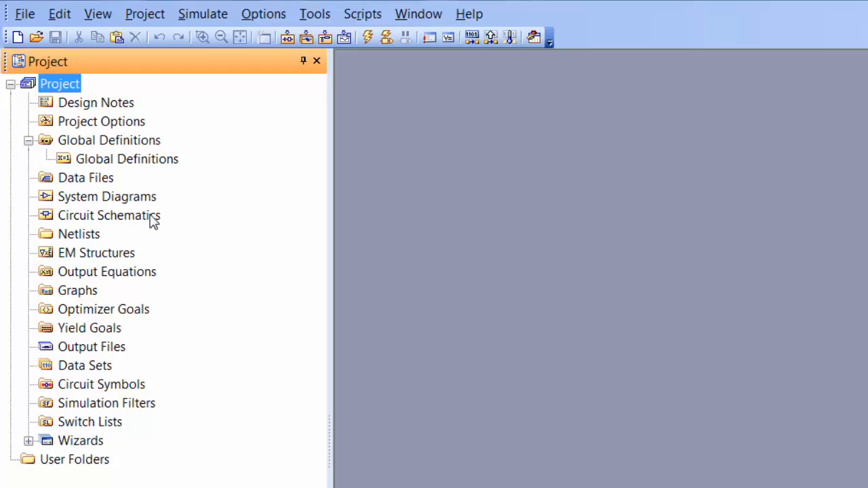
left_click(109, 215)
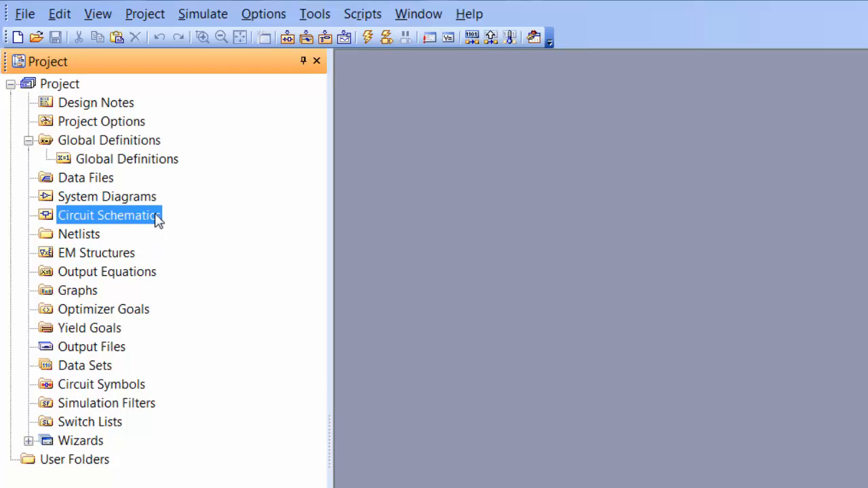
right_click(108, 215)
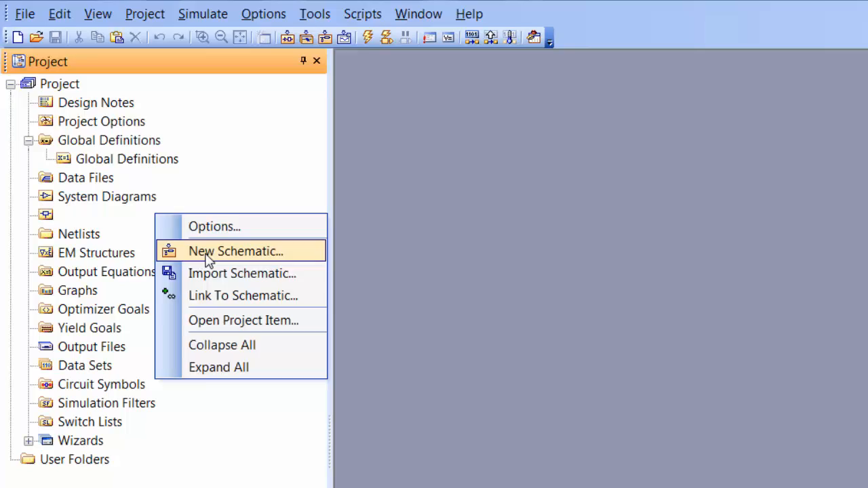
left_click(234, 251)
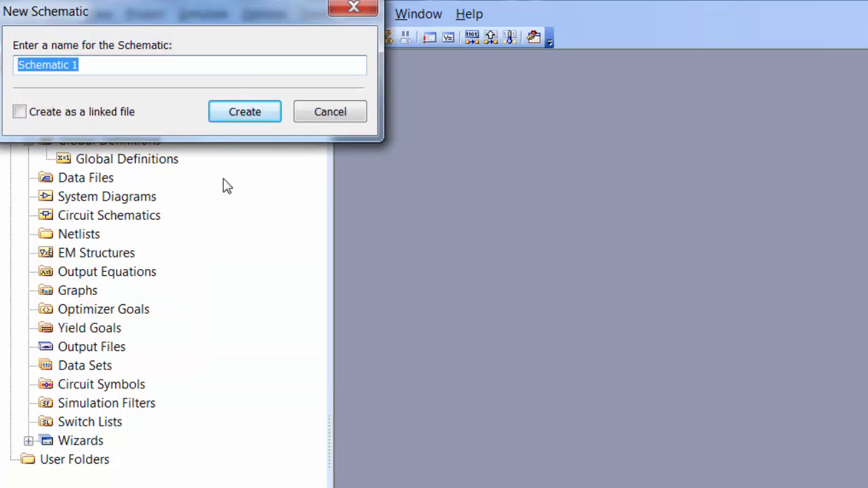
left_click(244, 112)
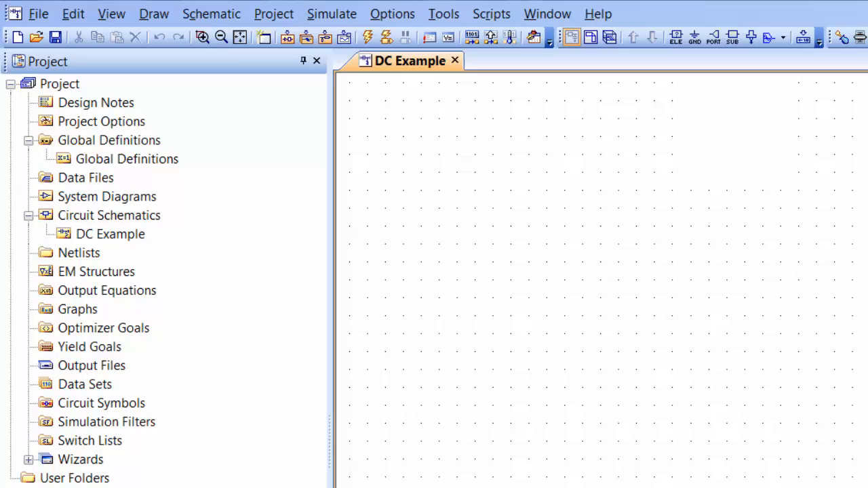
left_click(110, 457)
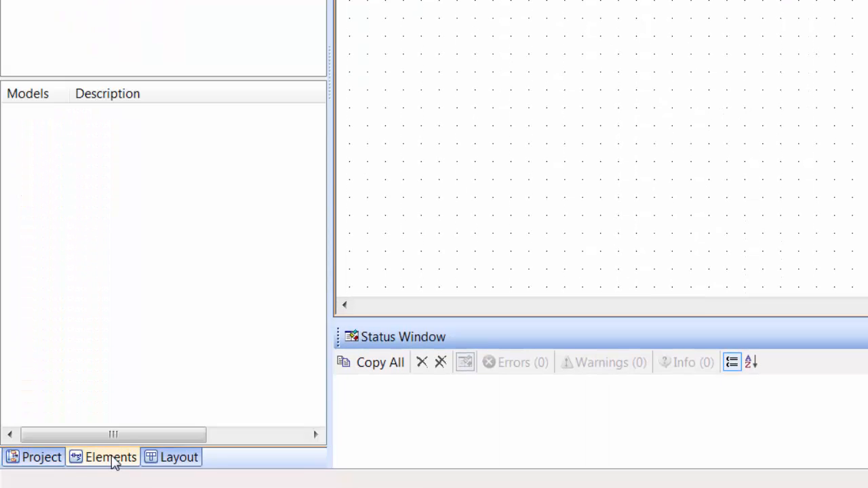
left_click(110, 457)
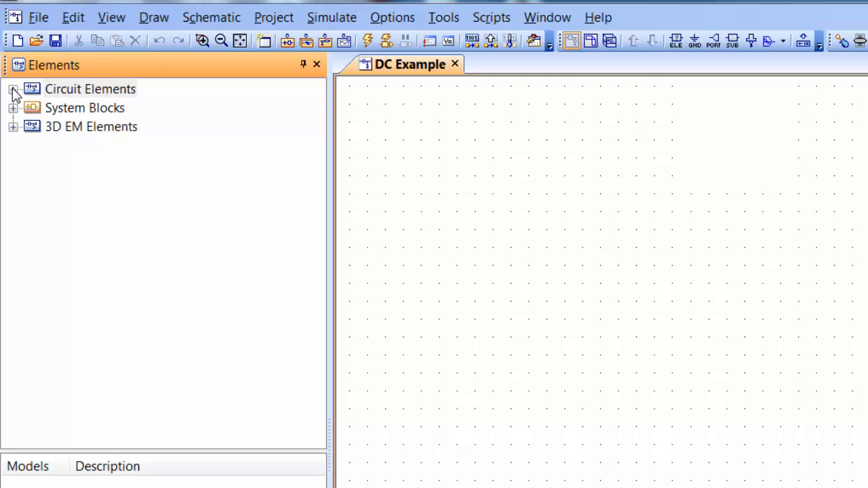
left_click(12, 89)
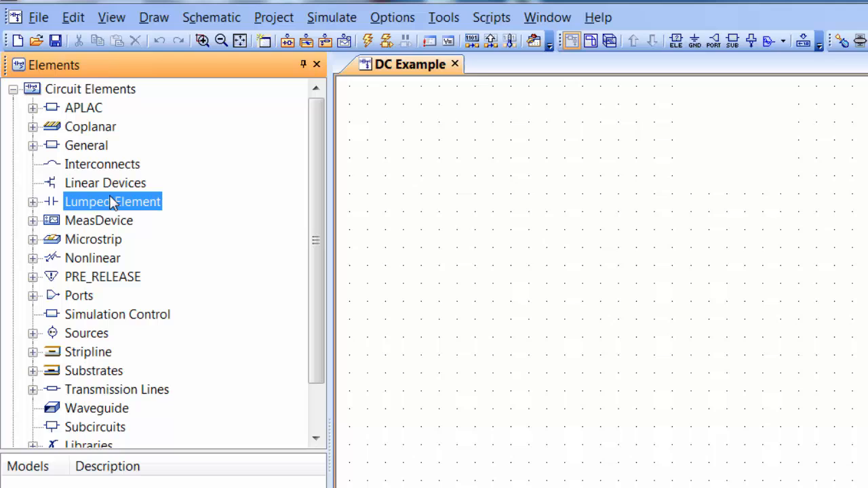
left_click(33, 202)
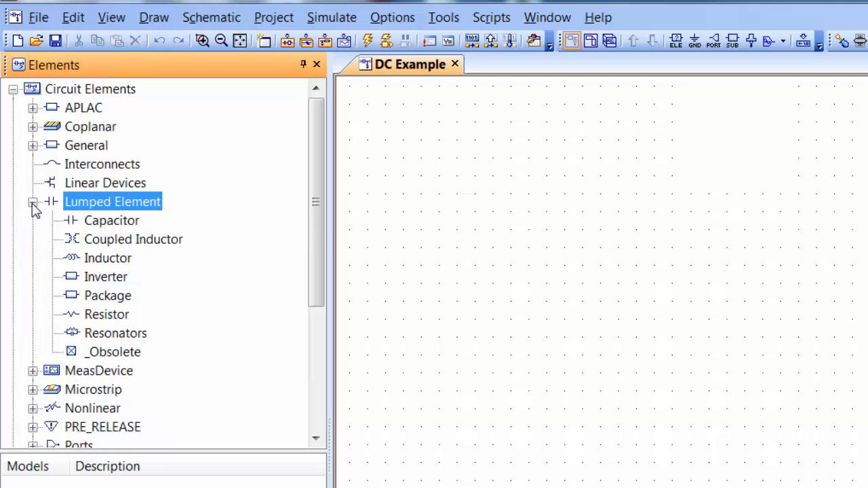
mouse_move(135, 239)
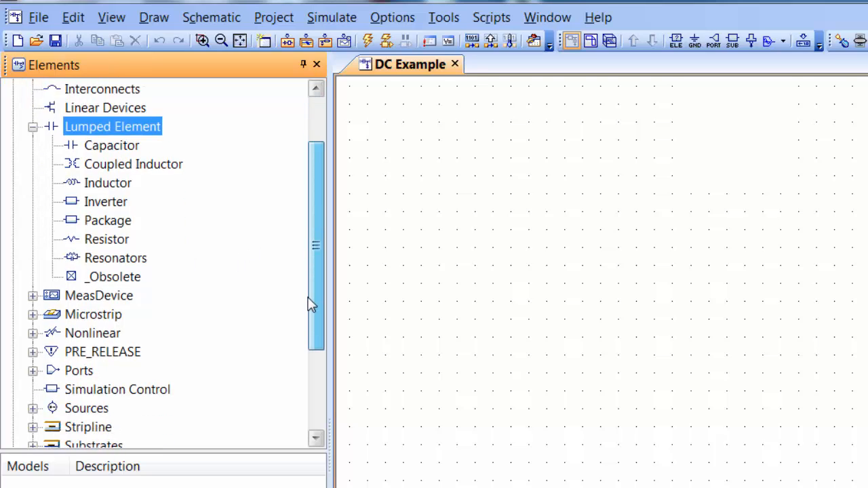
scroll("down", 3)
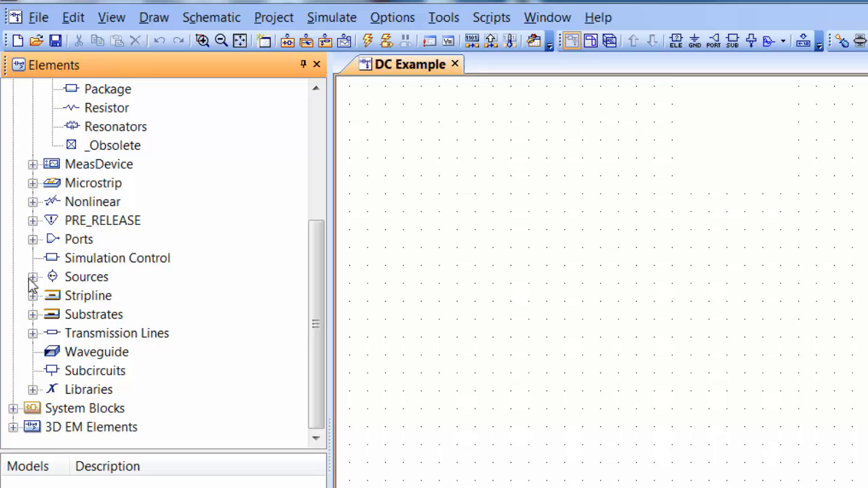
left_click(32, 277)
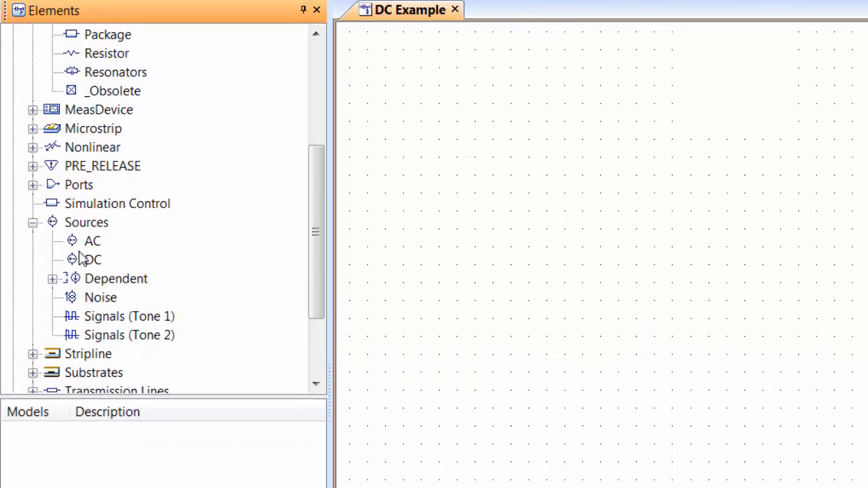
left_click(92, 258)
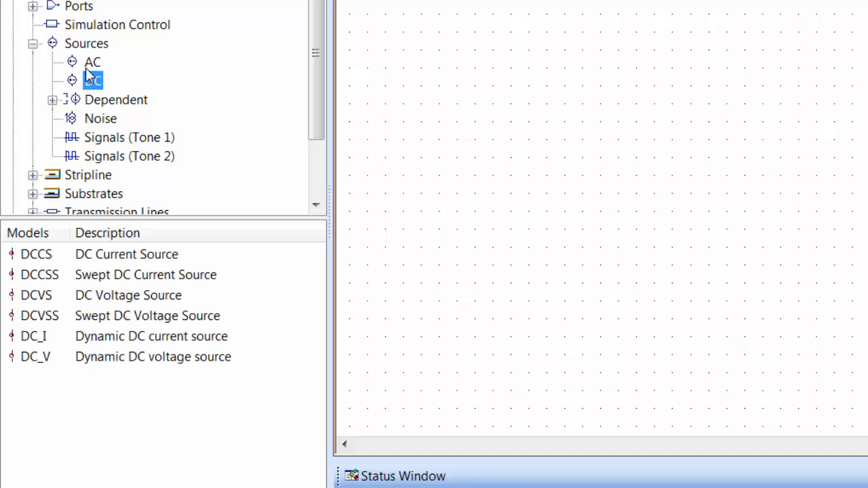
left_click(92, 61)
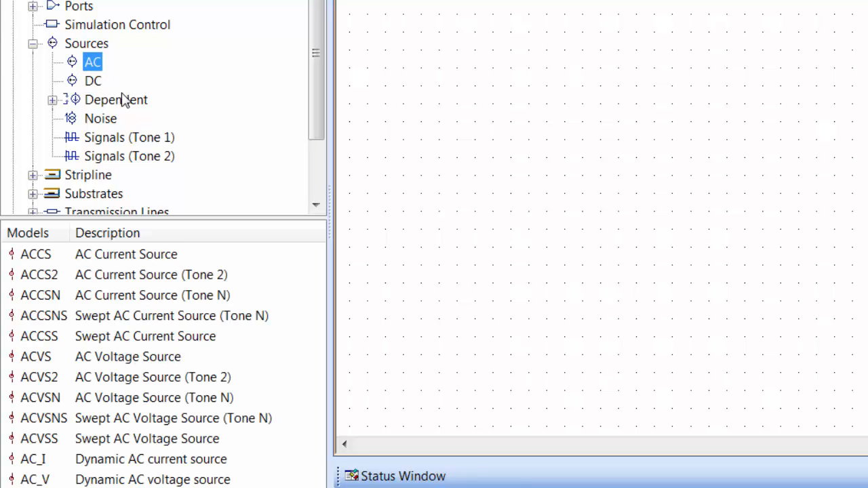
mouse_move(122, 119)
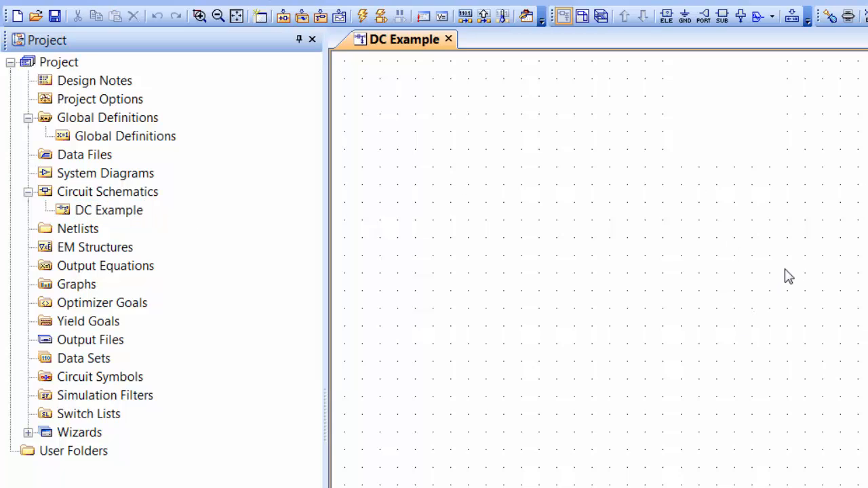
Step: Filter the Add Circuit Element list by 'cap' and highlight the CAP closed-form capacitor
key("ctrl+l")
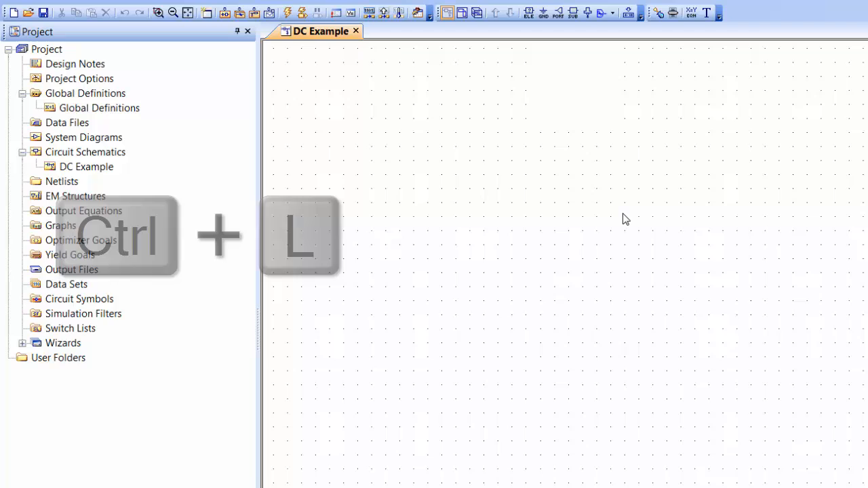
key("ctrl+l")
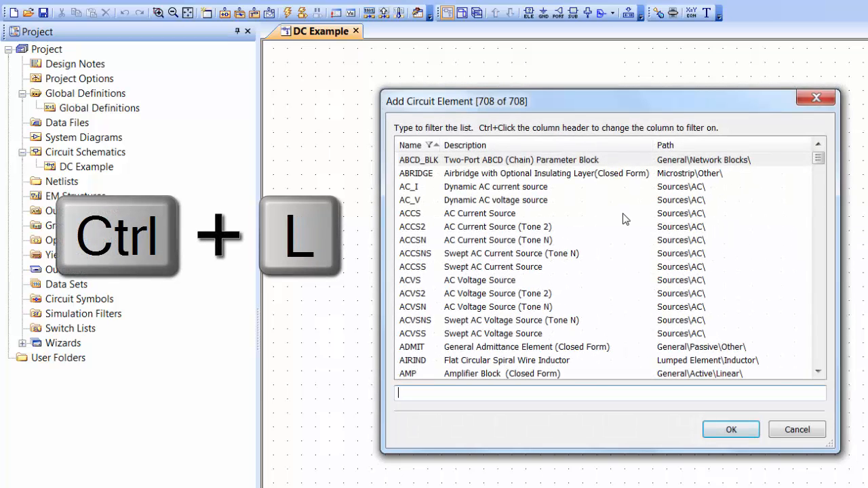
mouse_move(429, 266)
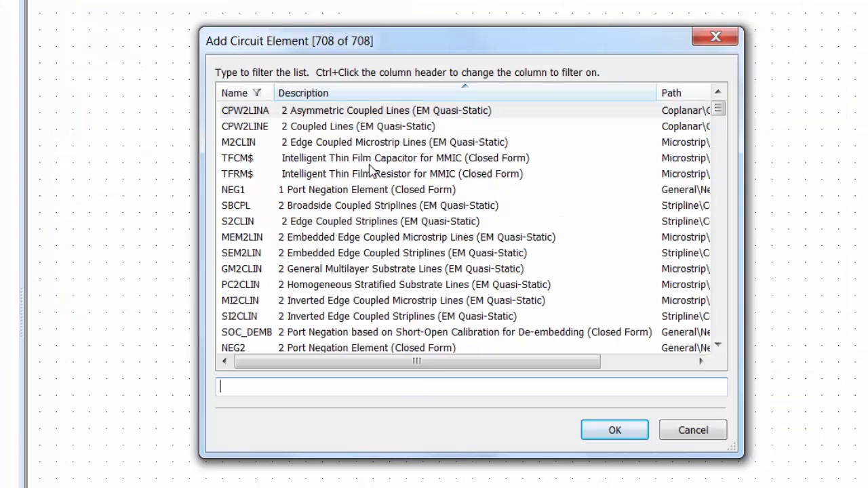
mouse_move(333, 167)
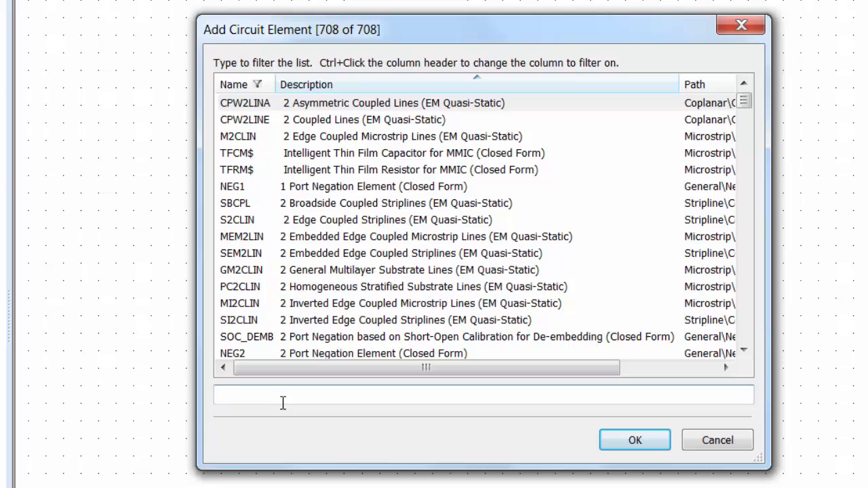
type("cap")
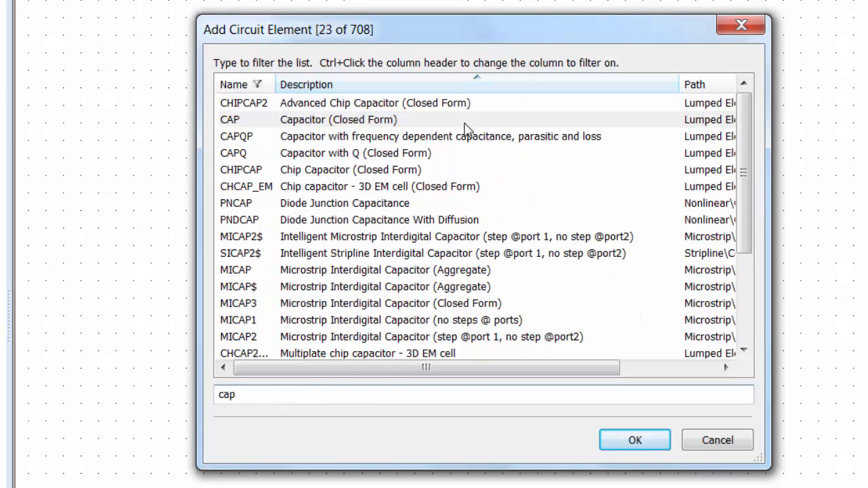
left_click(339, 119)
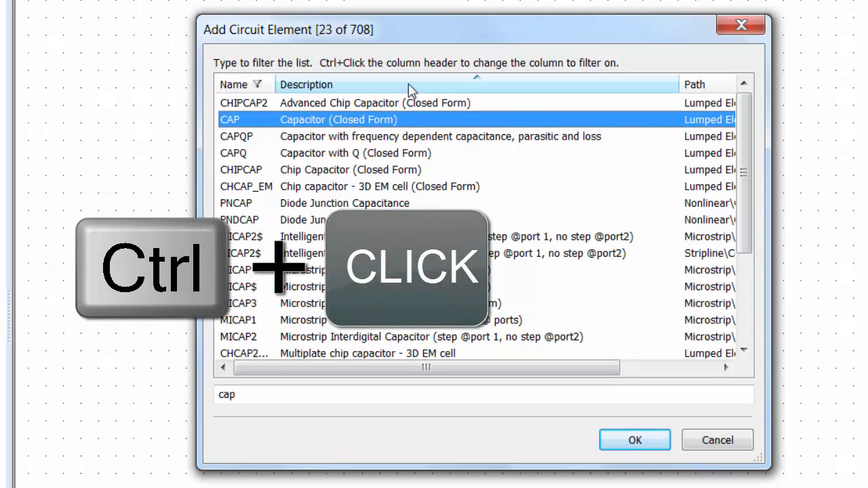
Step: Filter elements by description for 'dc voltage' and select DCVS (DC Voltage Source)
left_click(306, 84)
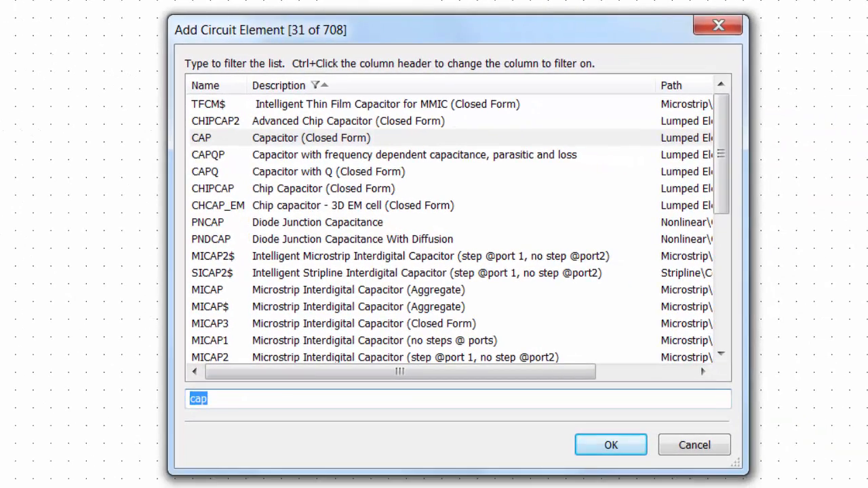
type("dd")
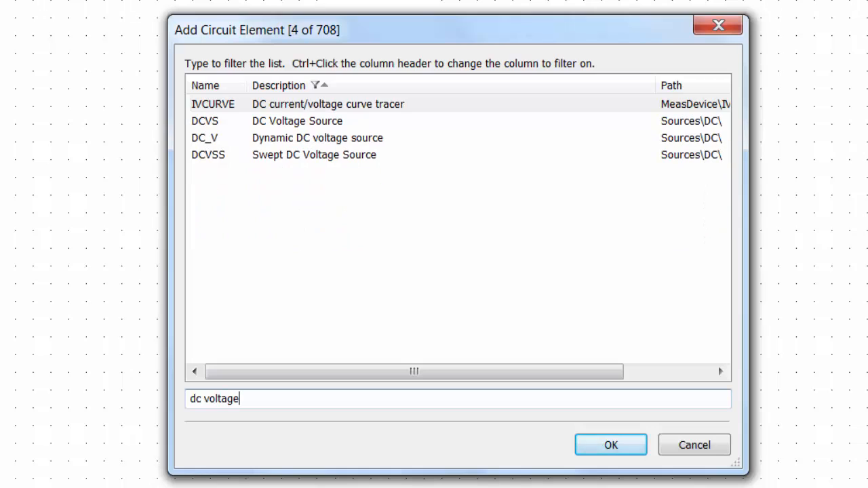
mouse_move(314, 136)
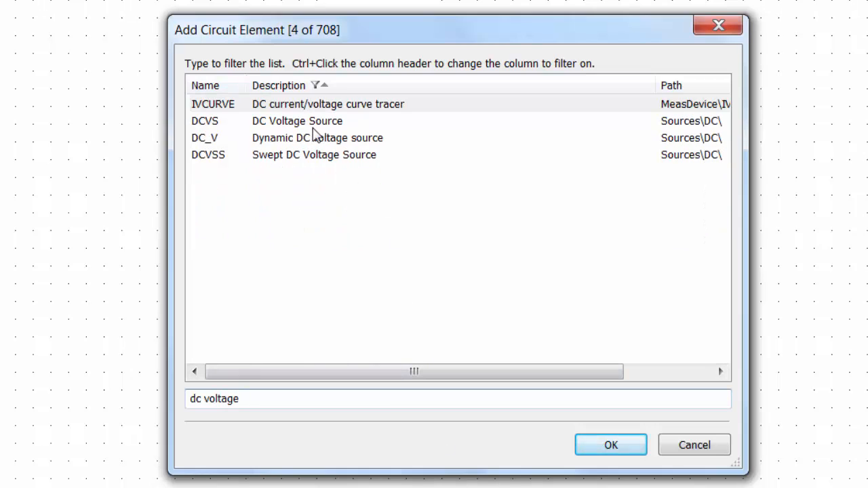
left_click(298, 121)
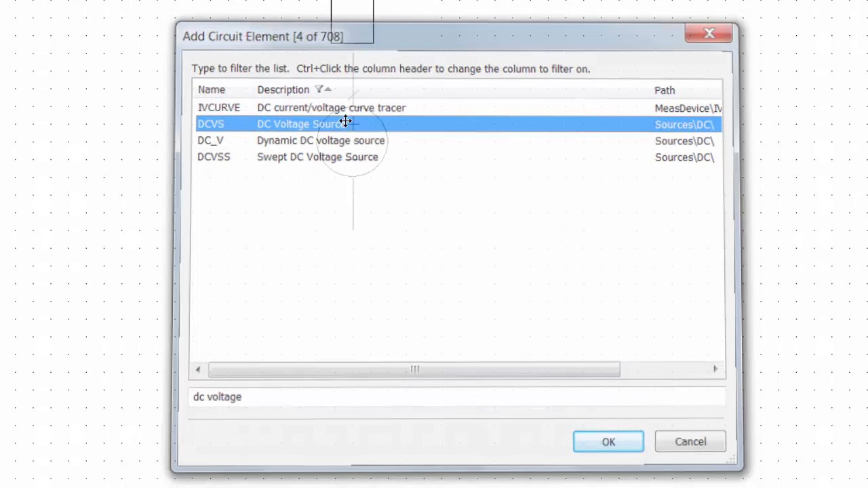
Step: Place 1 V DC voltage source V1 and ground its negative terminal
left_click(608, 442)
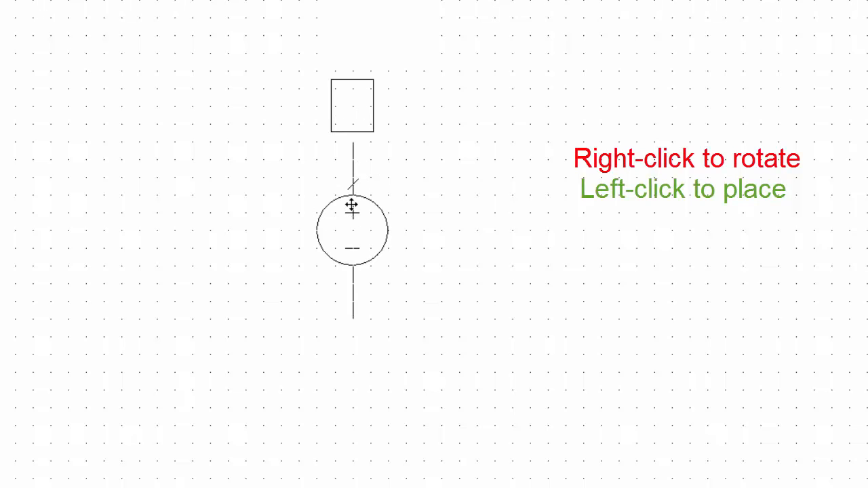
mouse_move(335, 219)
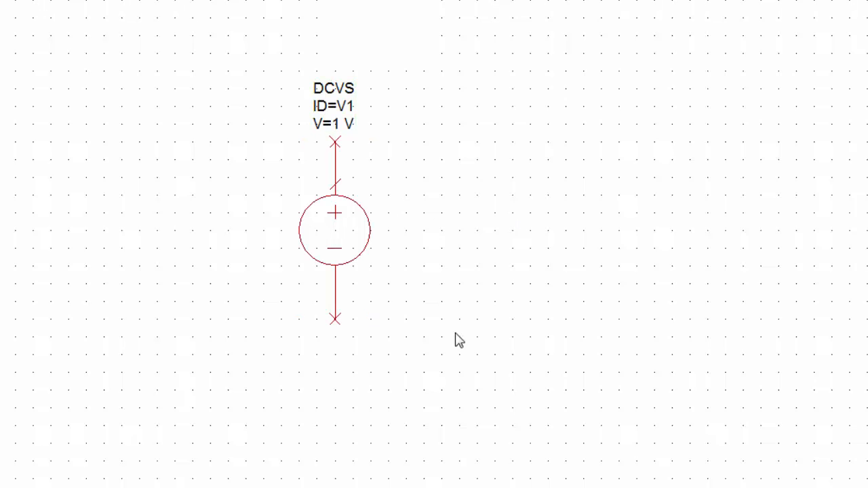
mouse_move(453, 303)
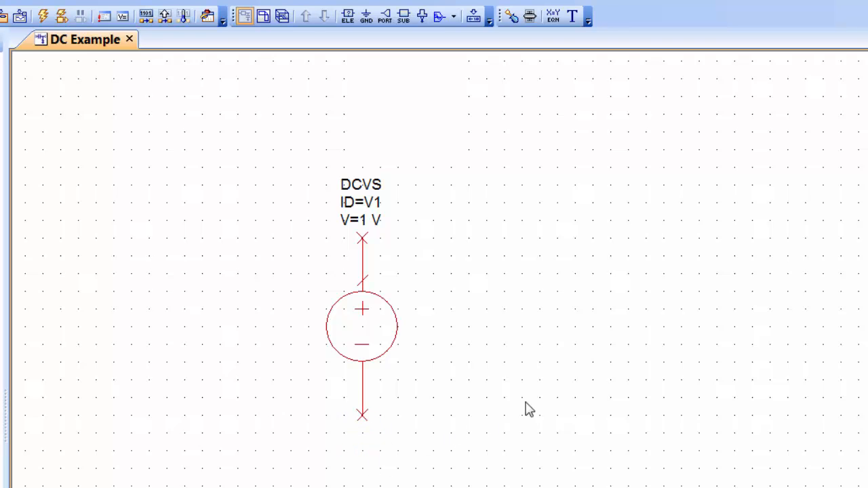
key("ctrl+g")
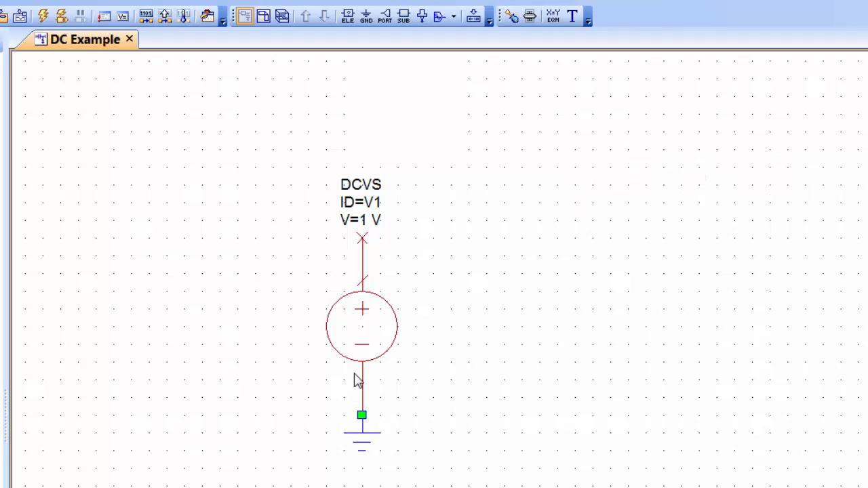
mouse_move(453, 341)
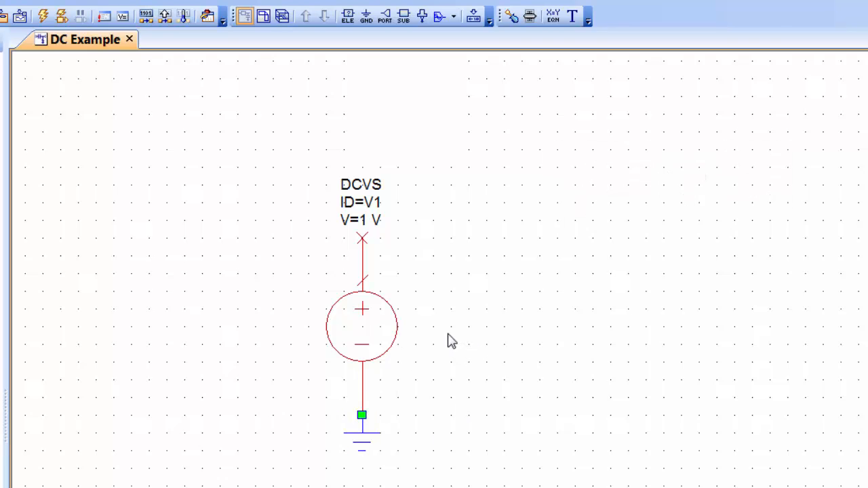
mouse_move(447, 342)
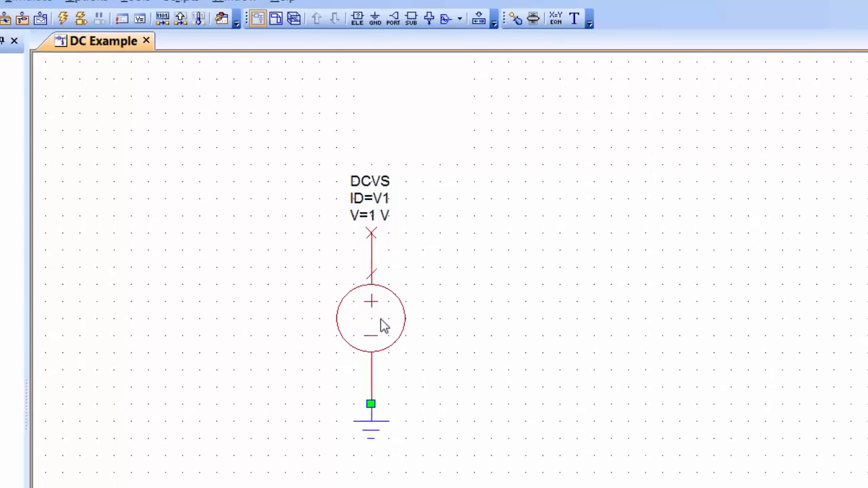
double_click(370, 319)
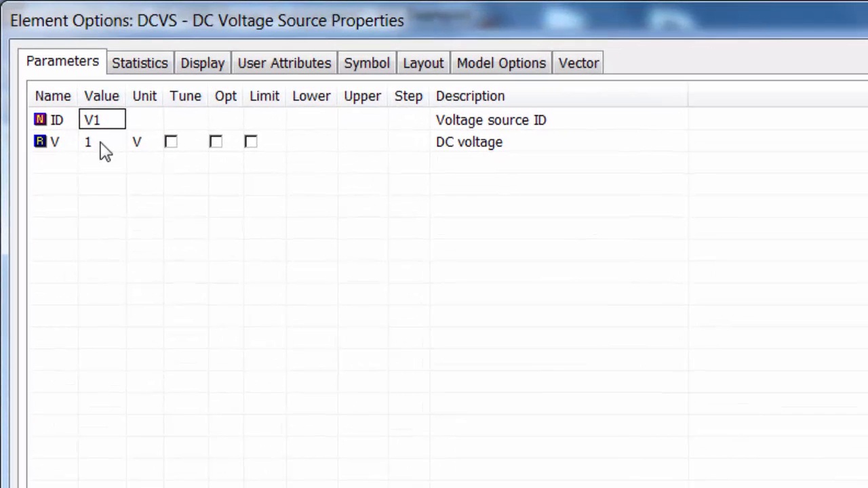
left_click(102, 142)
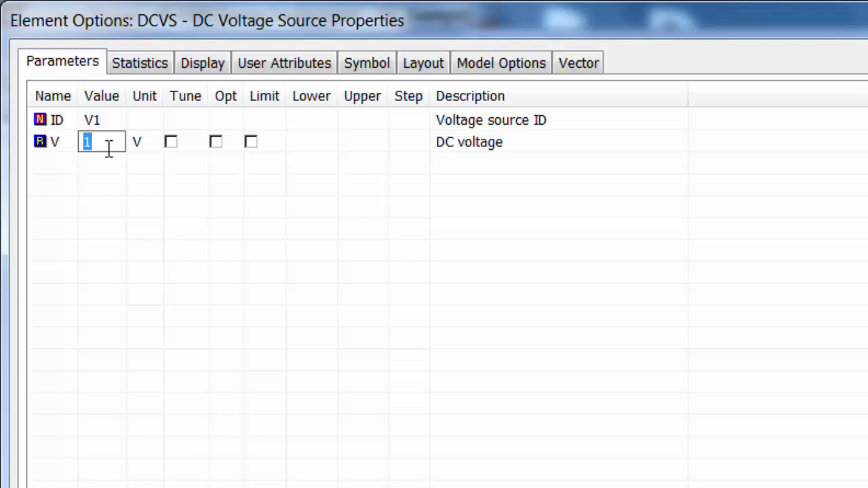
type("2")
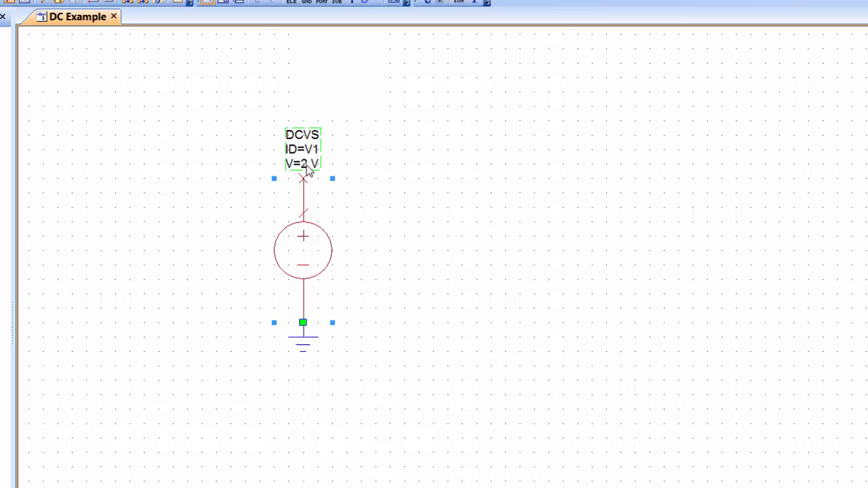
double_click(302, 163)
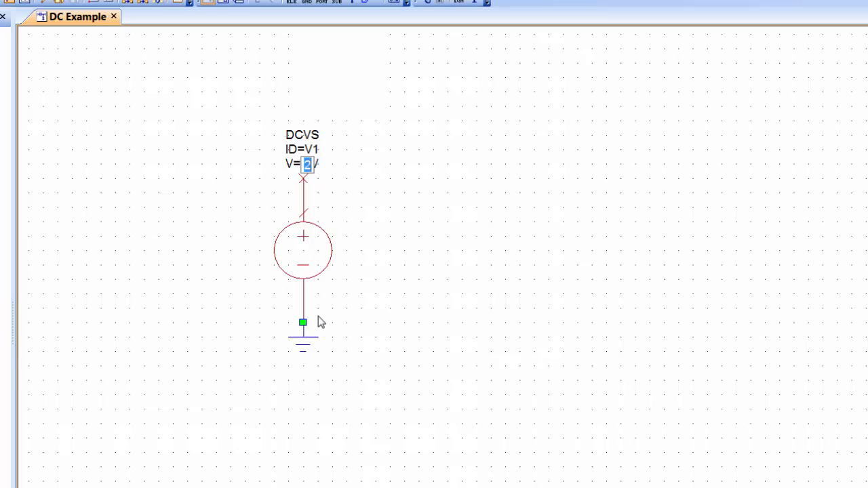
type("1")
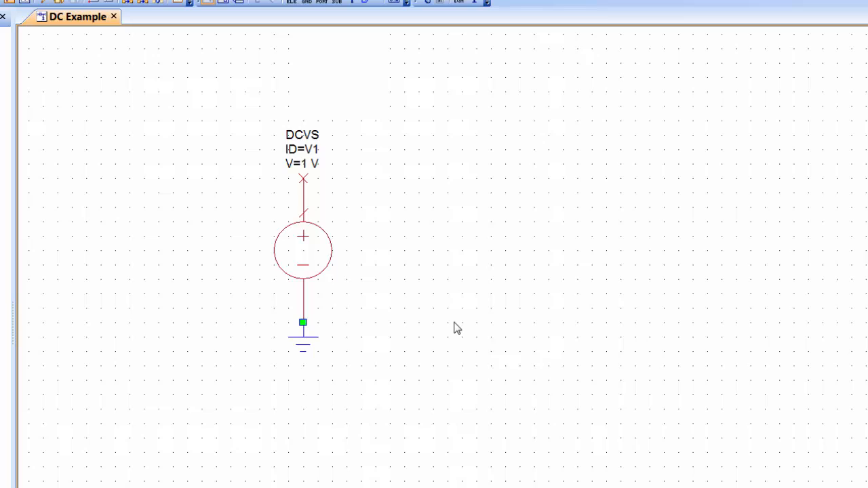
mouse_move(464, 125)
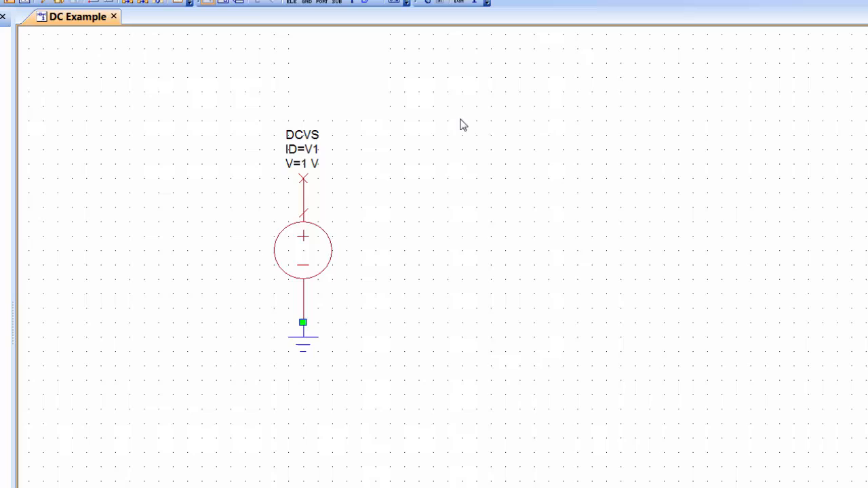
Step: Filter elements by 'res' and place the 1 Ohm RES resistor R1 beside V1
key("ctrl+l")
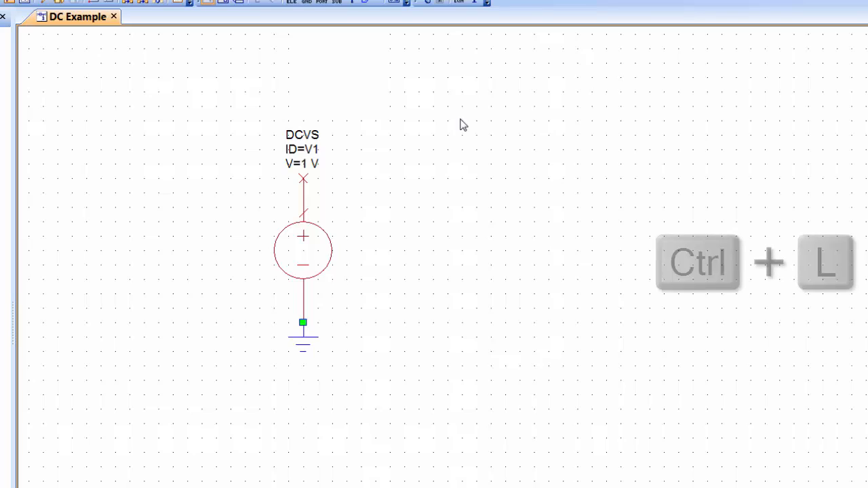
key("ctrl+l")
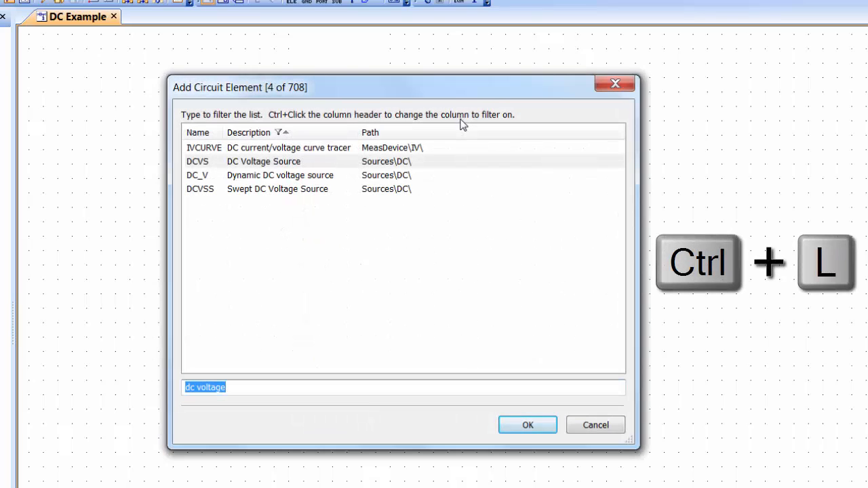
type("res")
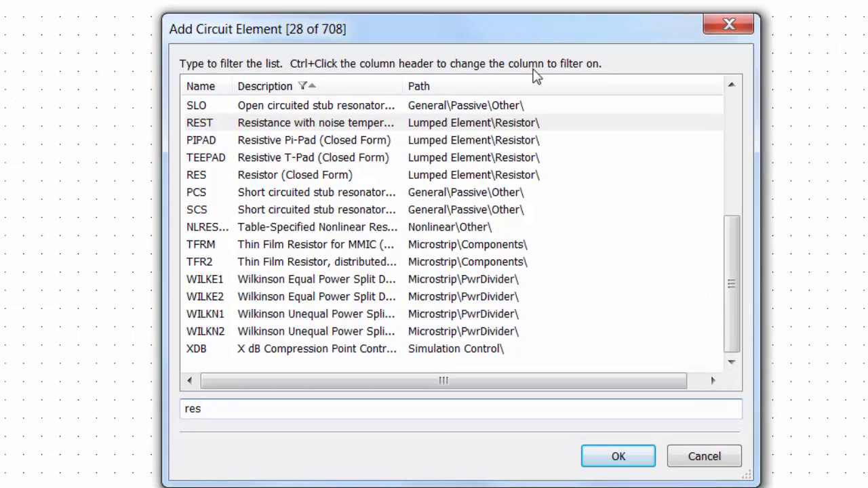
mouse_move(448, 136)
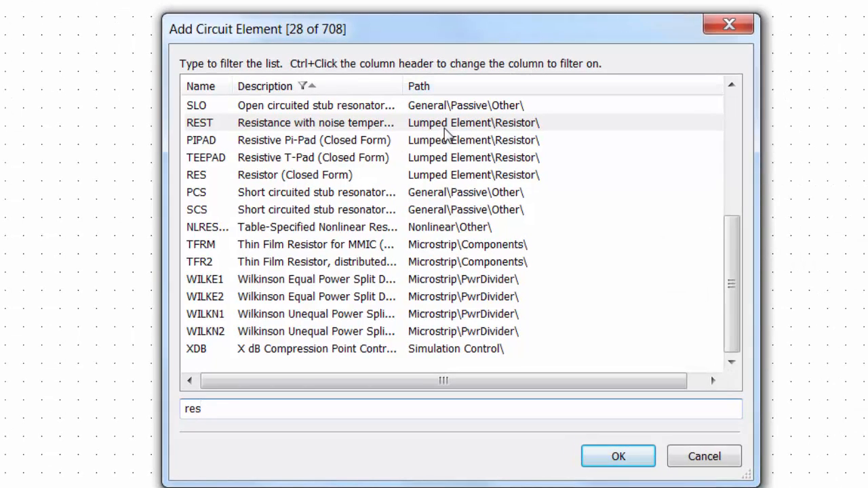
mouse_move(352, 176)
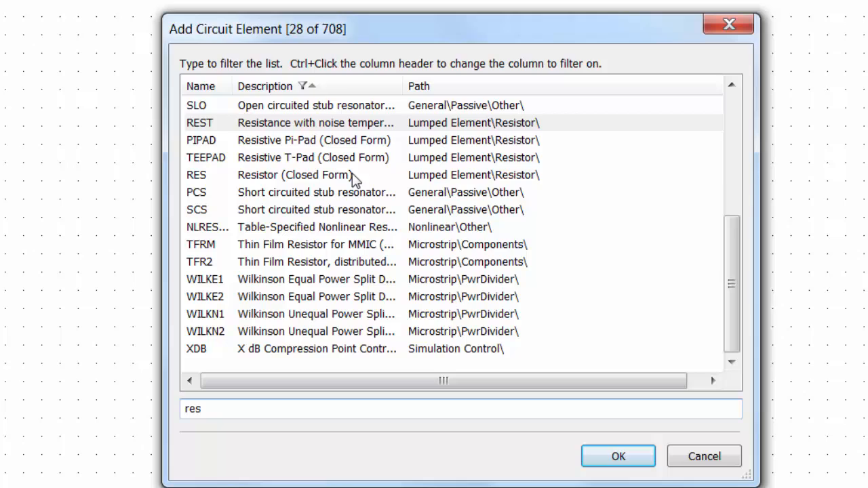
left_click(291, 174)
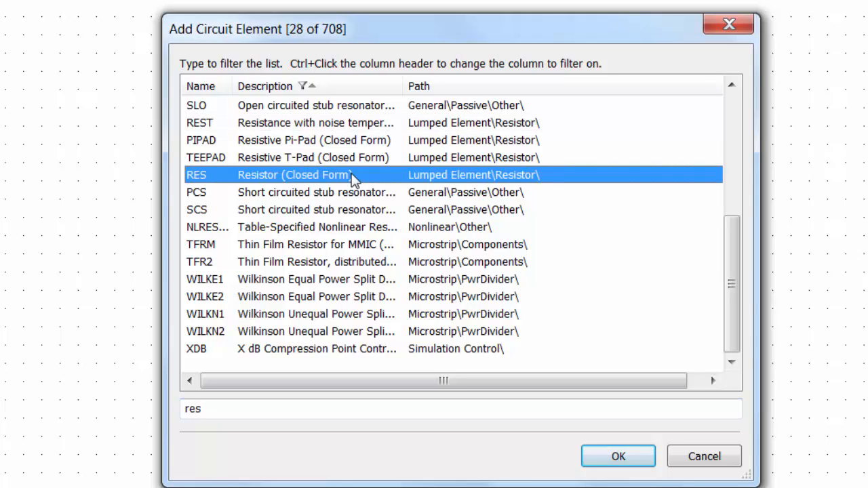
mouse_move(429, 176)
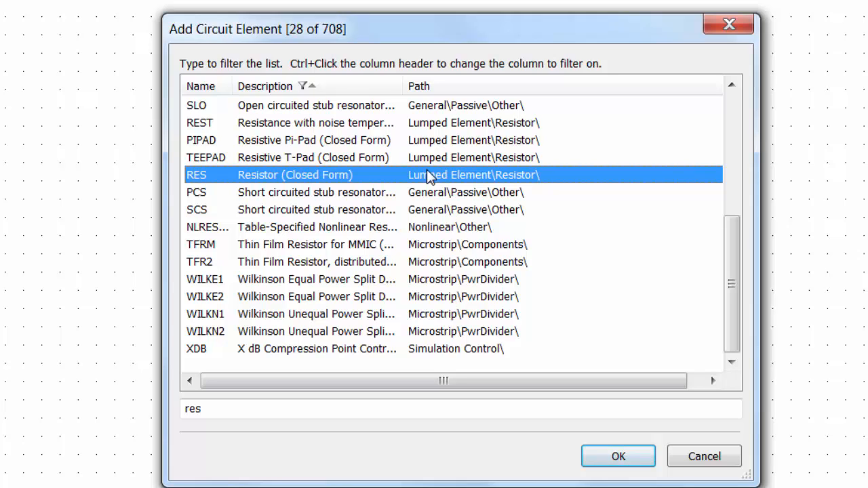
mouse_move(421, 173)
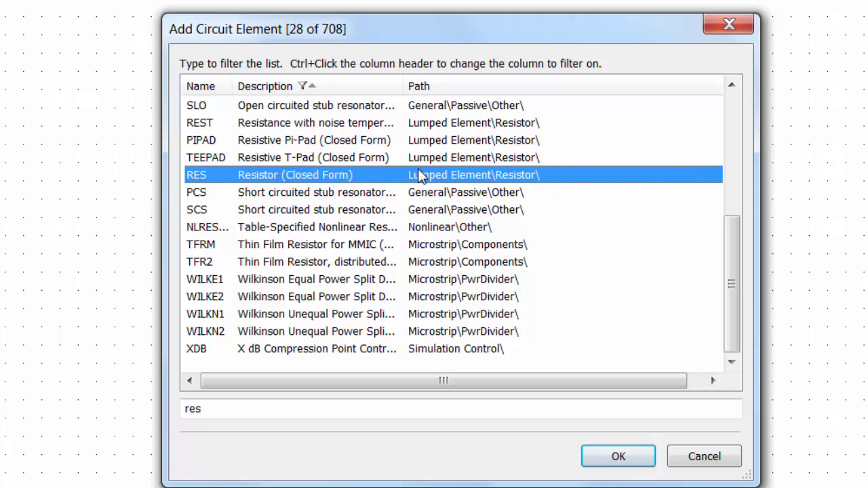
mouse_move(429, 188)
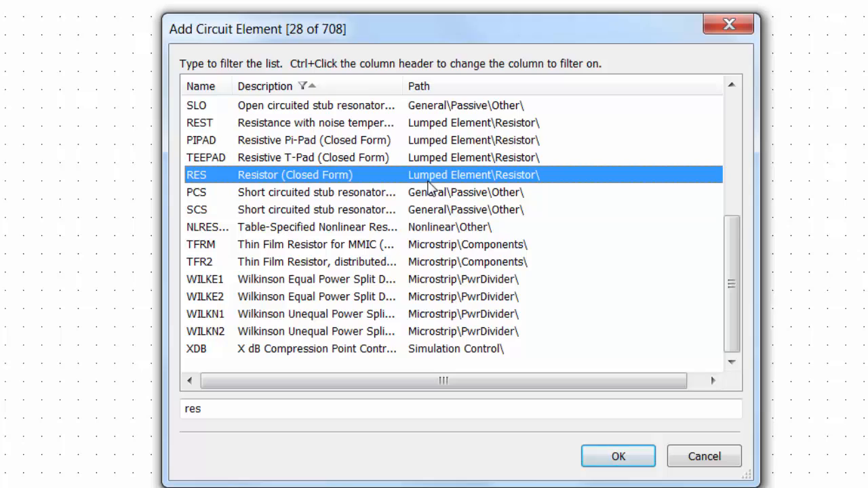
mouse_move(366, 197)
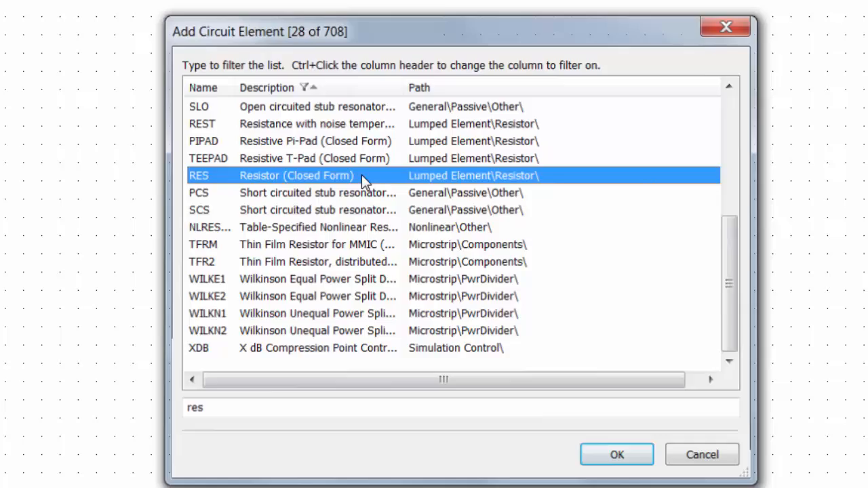
left_click(616, 455)
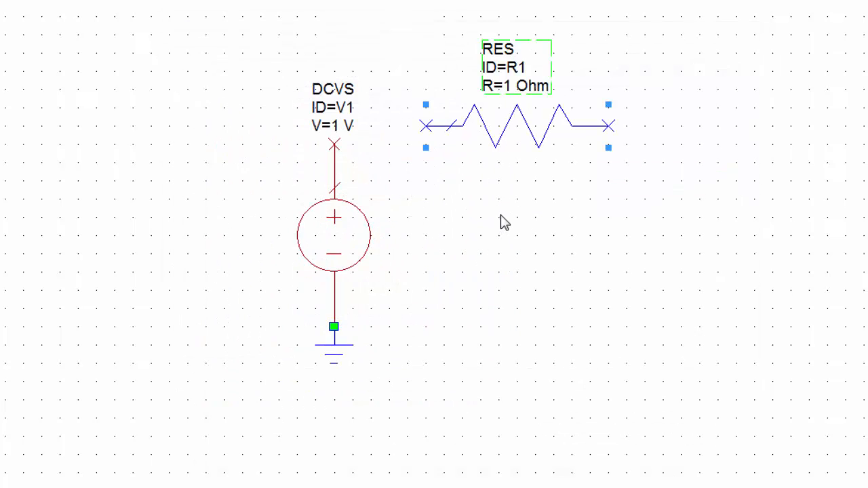
Step: Copy R1 and paste it as vertical resistor R2 to its right
left_click(512, 224)
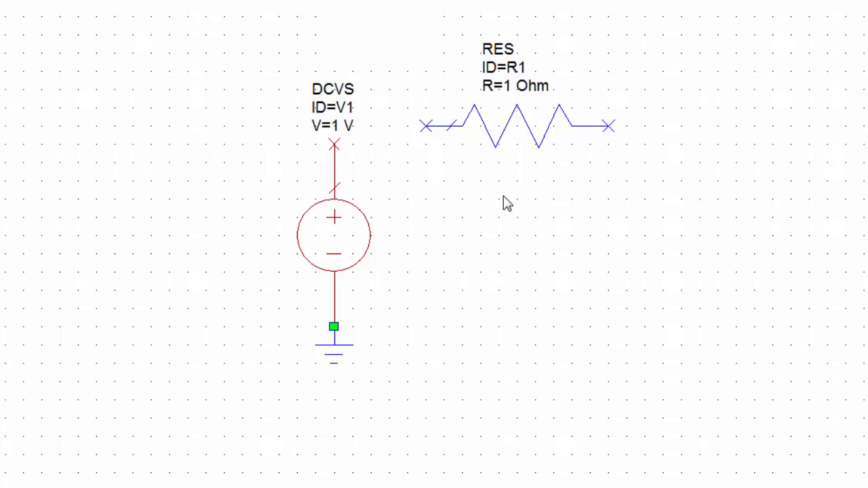
left_click(515, 126)
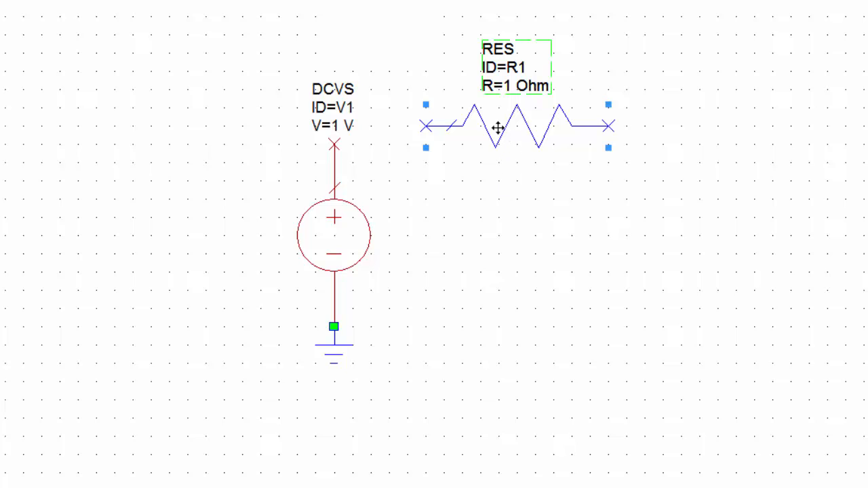
key("ctrl+v")
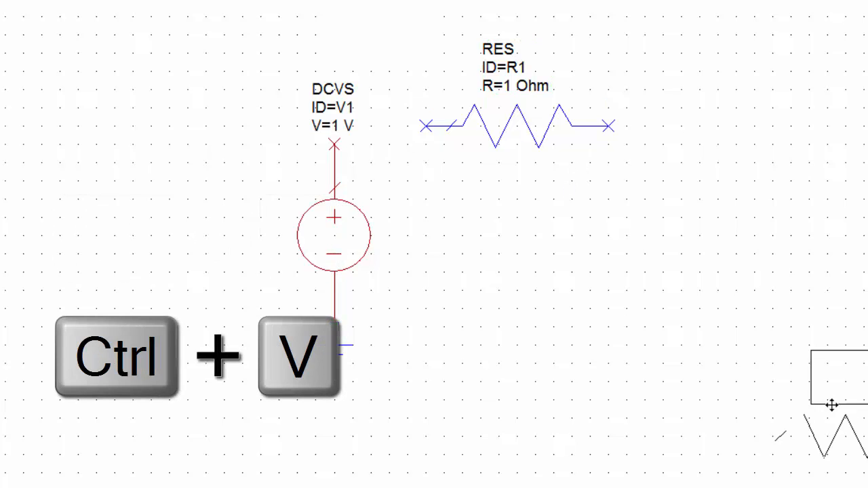
key("ctrl+v")
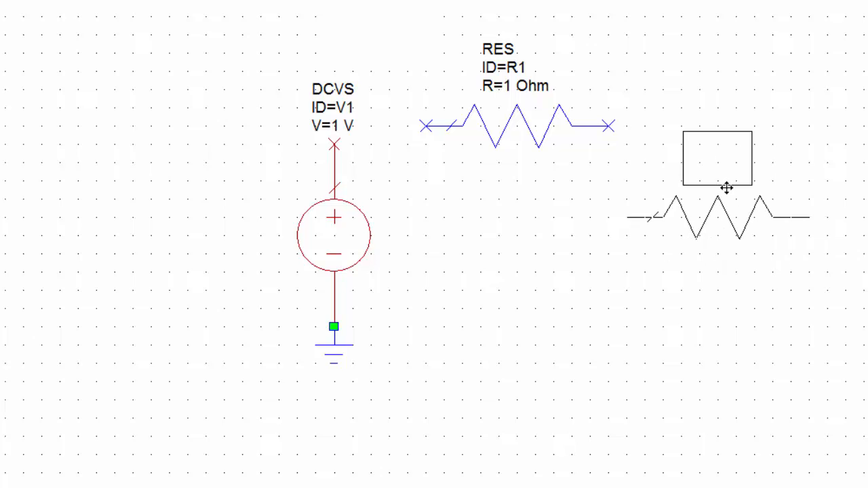
left_click_drag(717, 160, 717, 202)
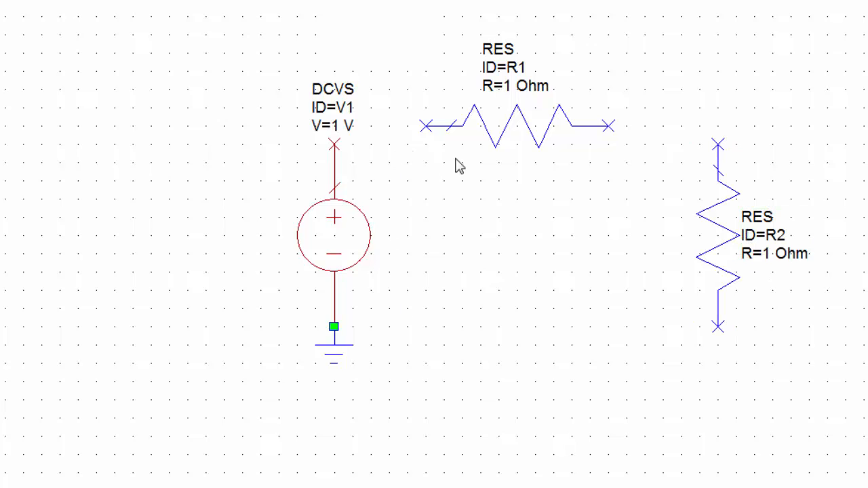
mouse_move(455, 185)
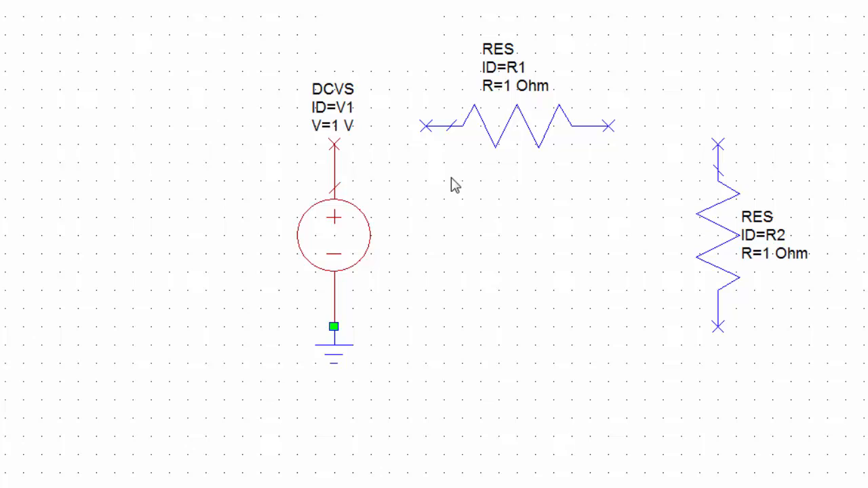
mouse_move(348, 156)
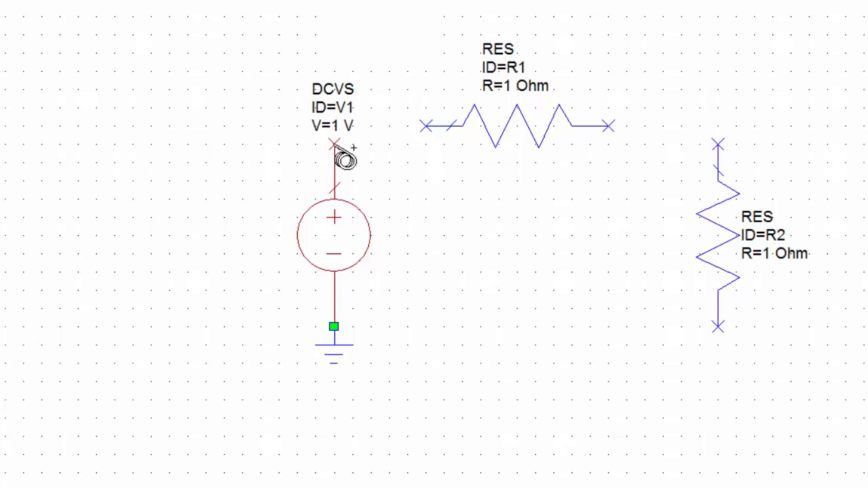
mouse_move(356, 135)
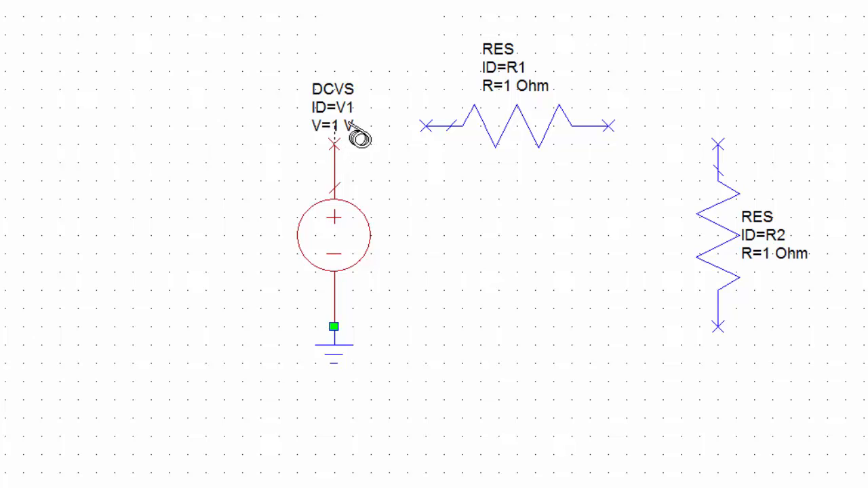
Step: Wire V1's top terminal to R1
left_click_drag(333, 142, 426, 125)
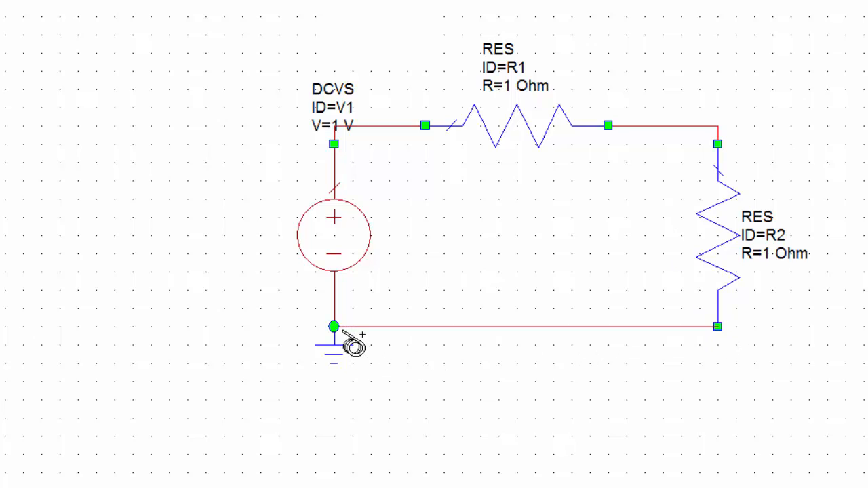
mouse_move(491, 366)
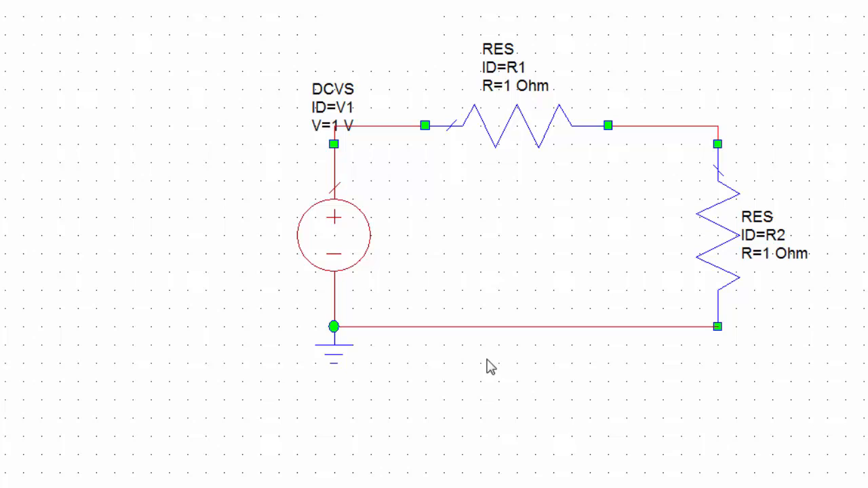
Step: Edit V1's V parameter to 2 and R1's R parameter to 50
left_click(333, 236)
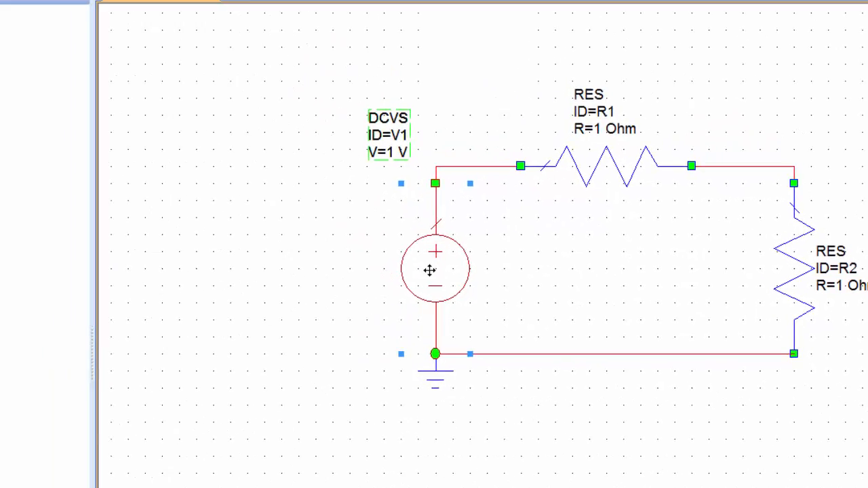
double_click(434, 268)
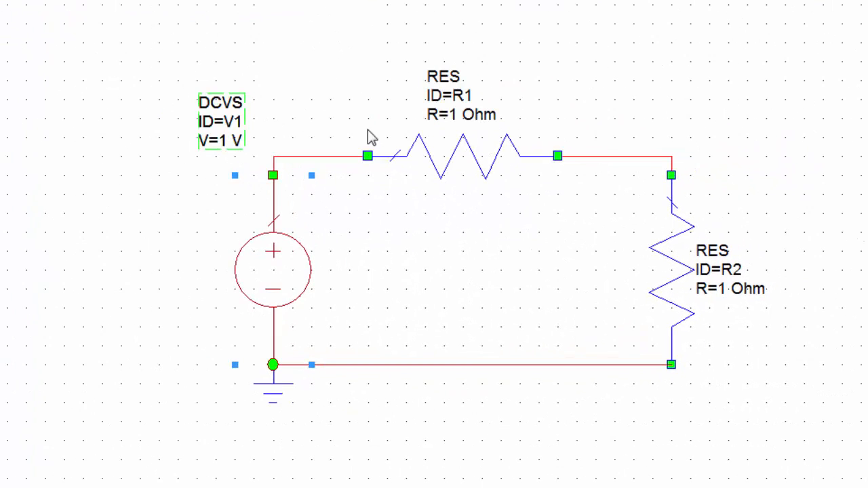
double_click(228, 142)
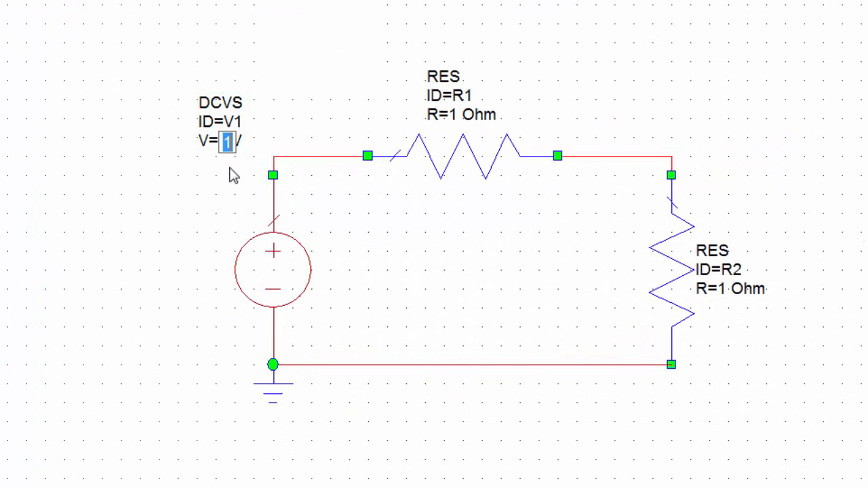
type("2")
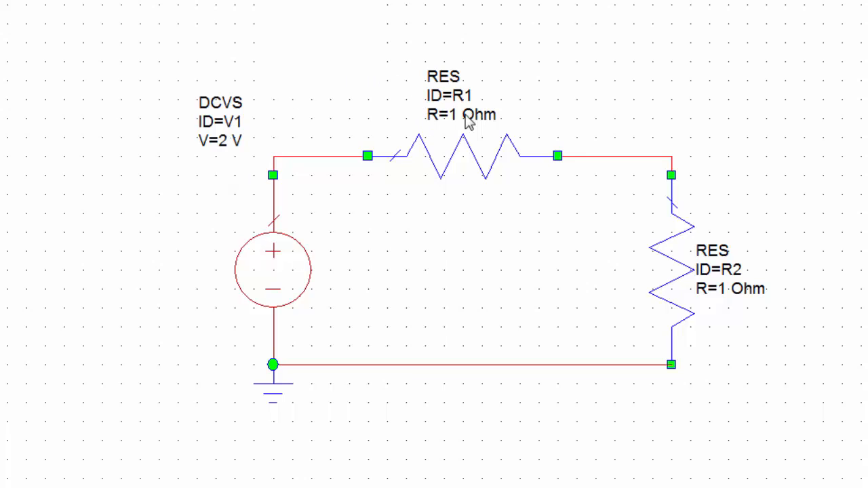
mouse_move(456, 122)
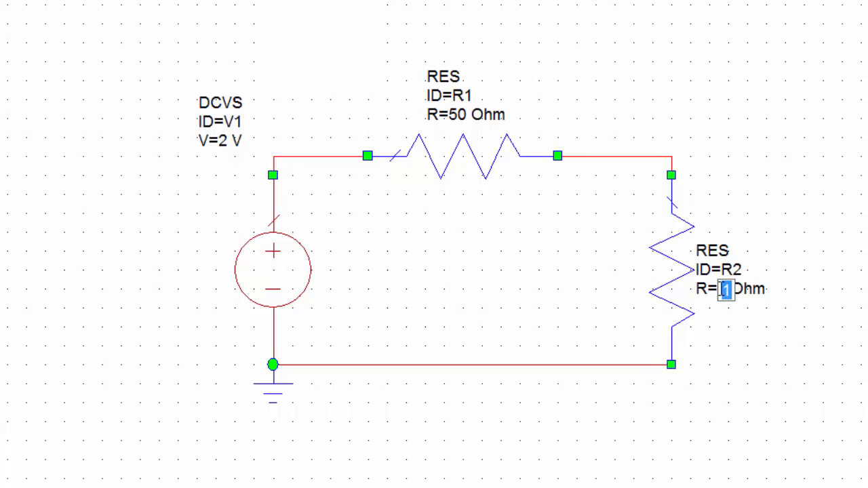
type("50")
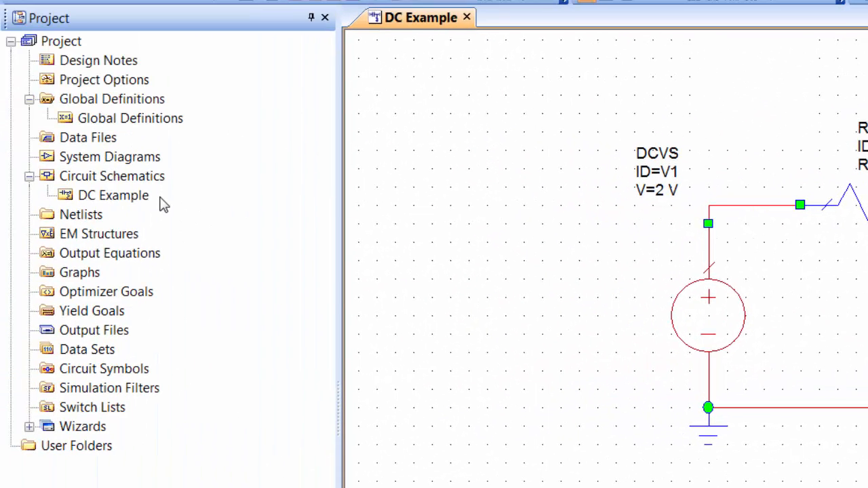
mouse_move(145, 203)
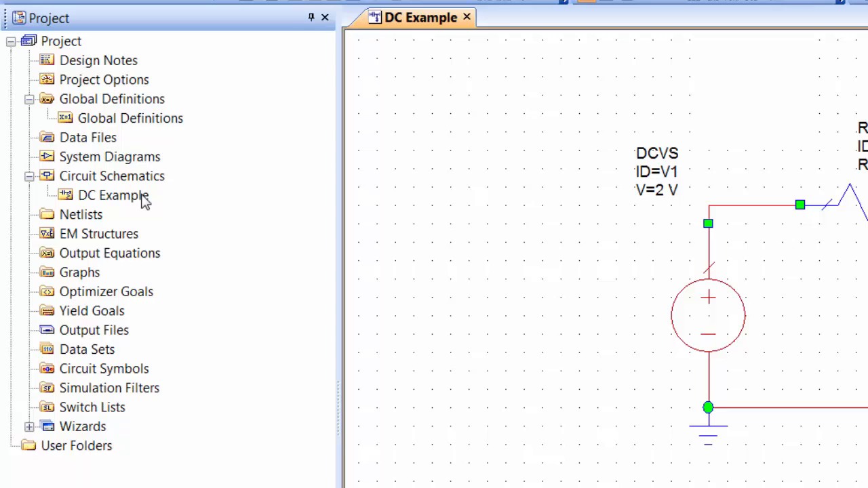
Step: Open Add Annotation from the DC Example schematic's context menu
right_click(113, 196)
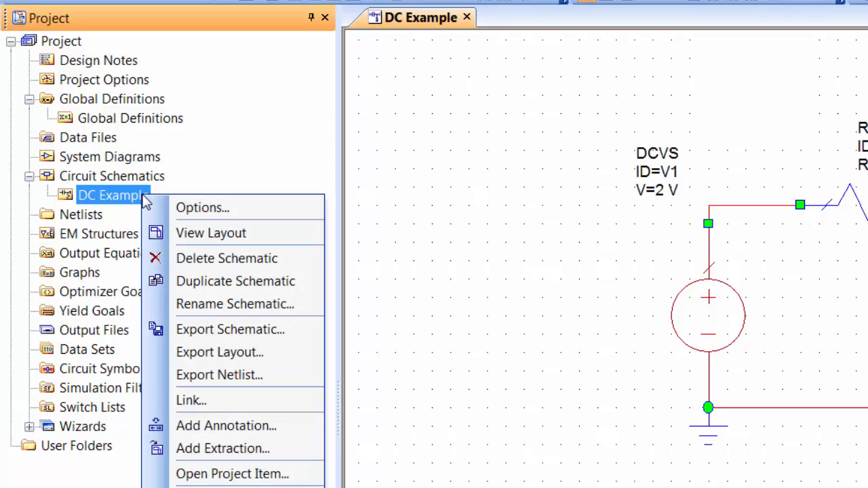
mouse_move(235, 304)
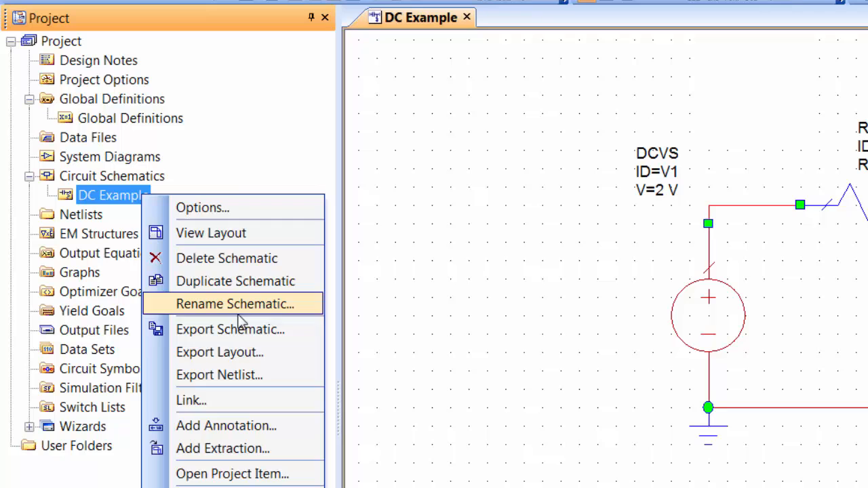
mouse_move(227, 426)
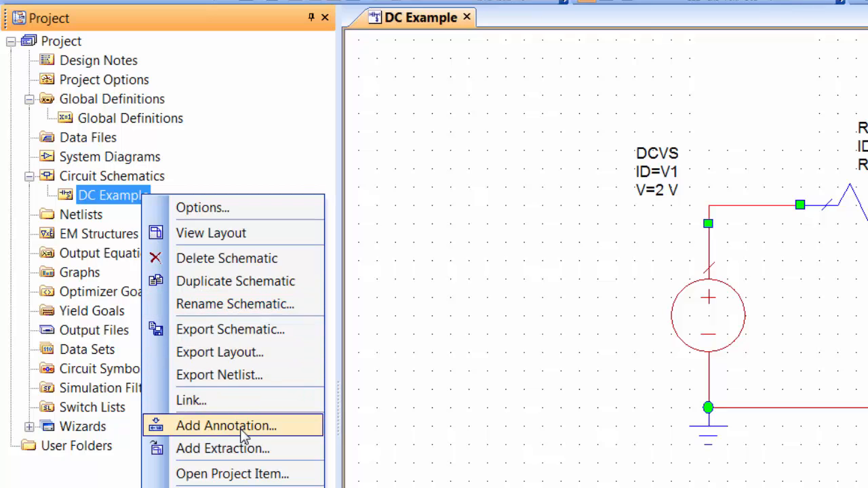
left_click(223, 425)
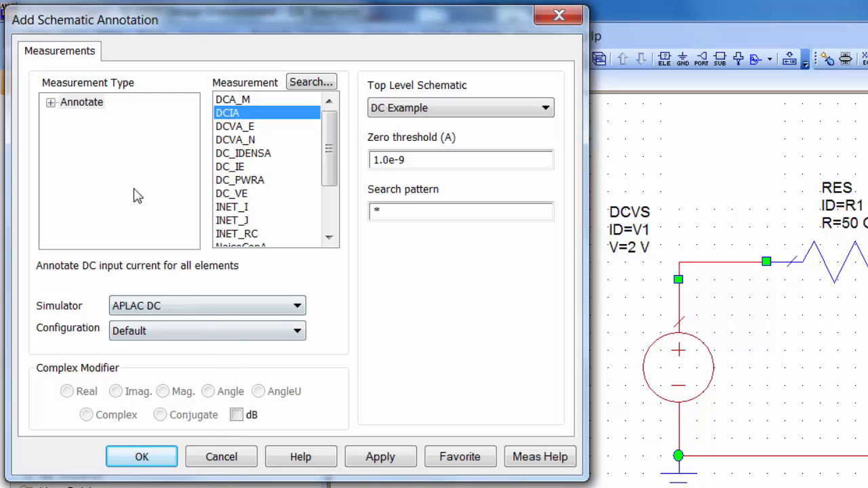
mouse_move(133, 207)
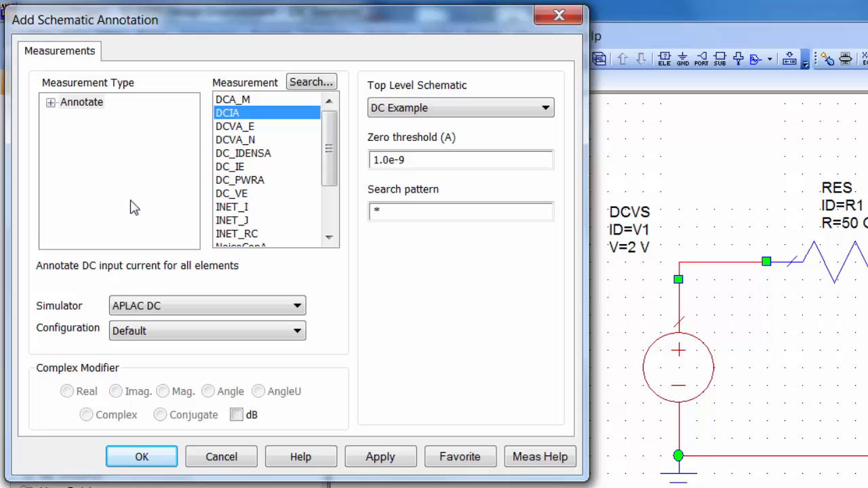
mouse_move(213, 131)
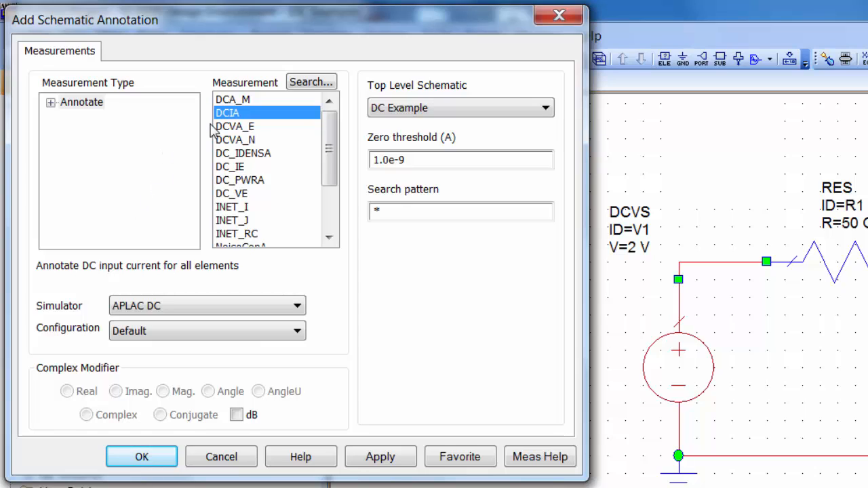
mouse_move(280, 115)
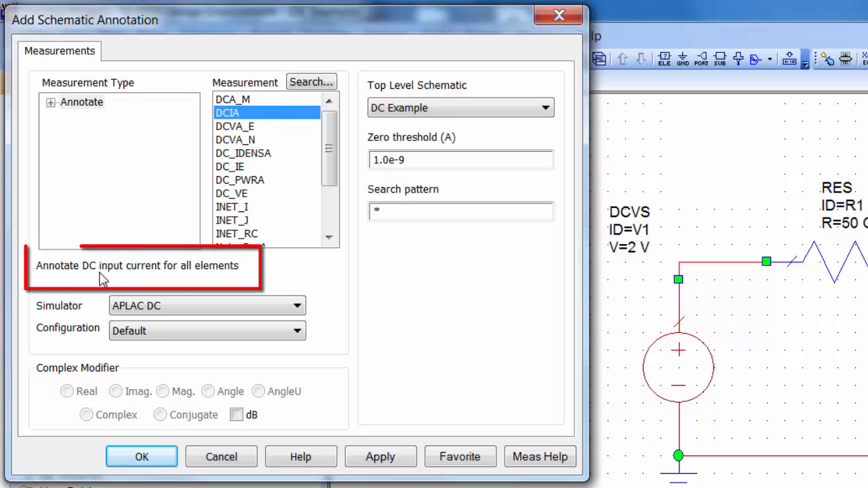
mouse_move(168, 281)
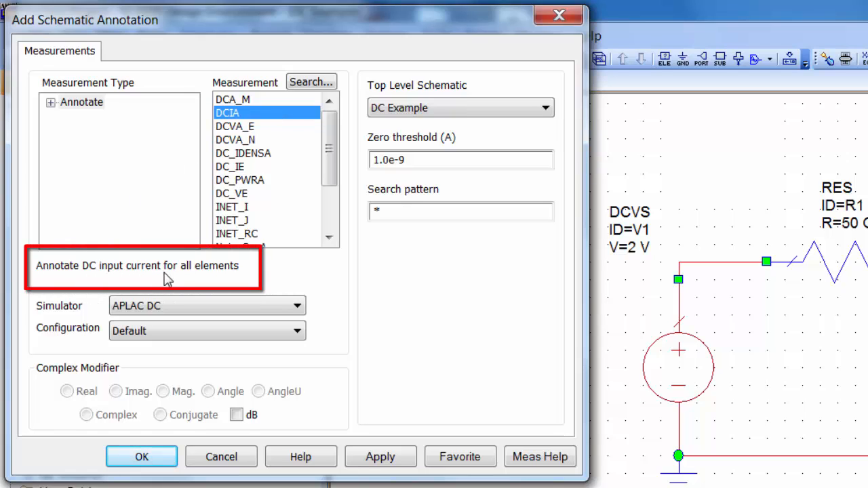
mouse_move(148, 281)
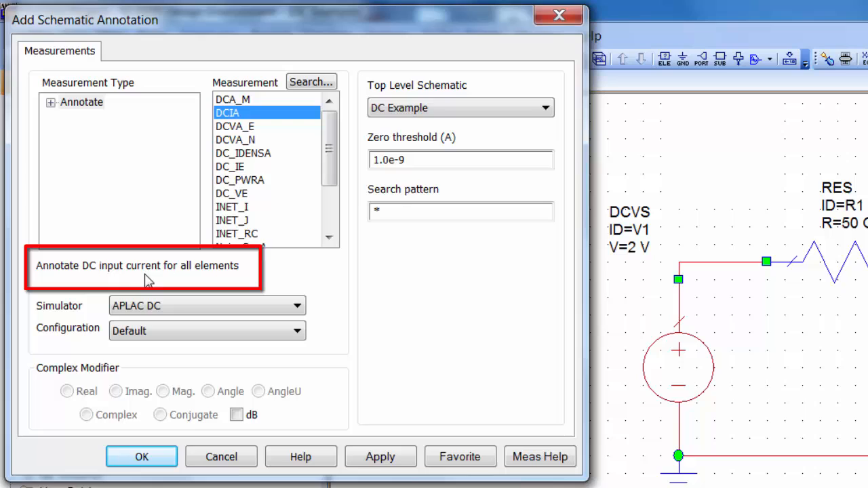
mouse_move(295, 289)
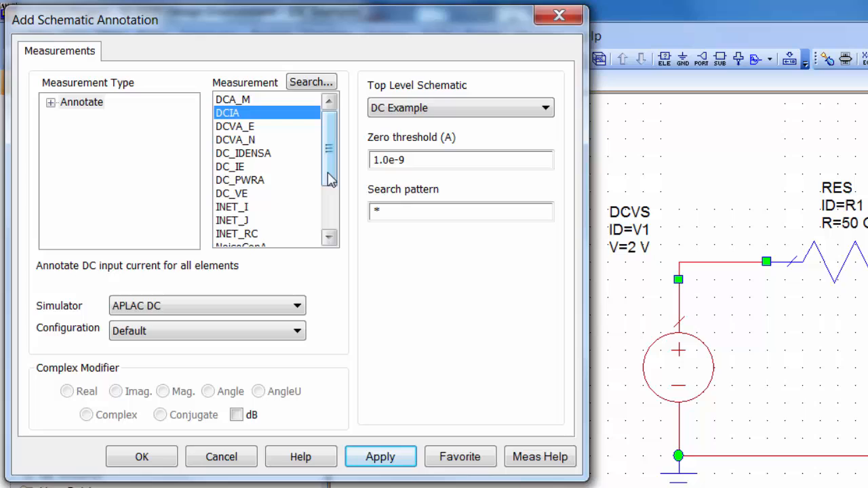
mouse_move(332, 177)
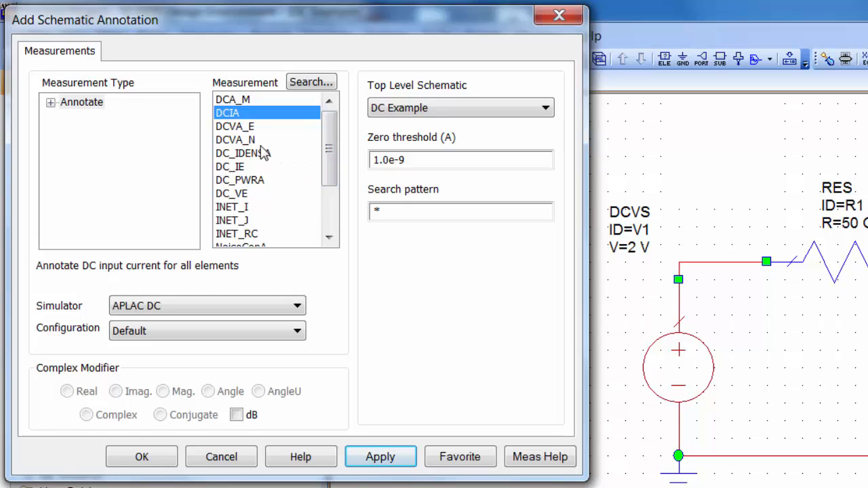
mouse_move(257, 148)
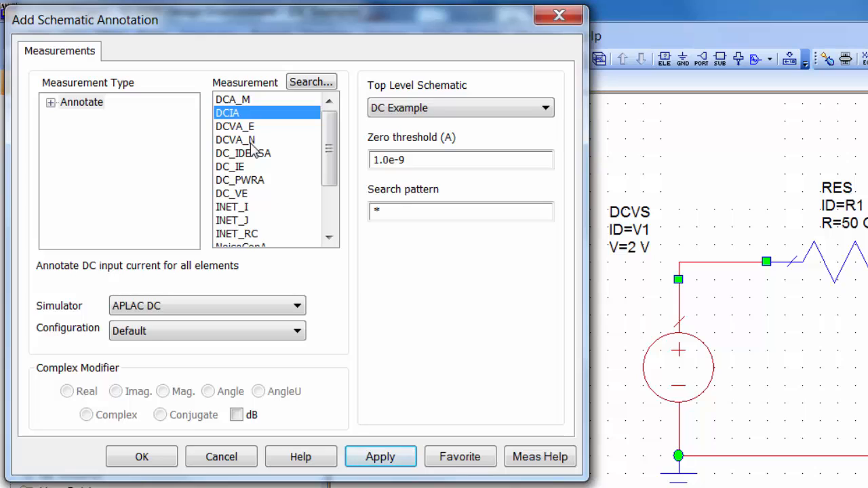
Step: Apply the DCVA_N node-voltage annotation and close the annotation dialog
left_click(235, 139)
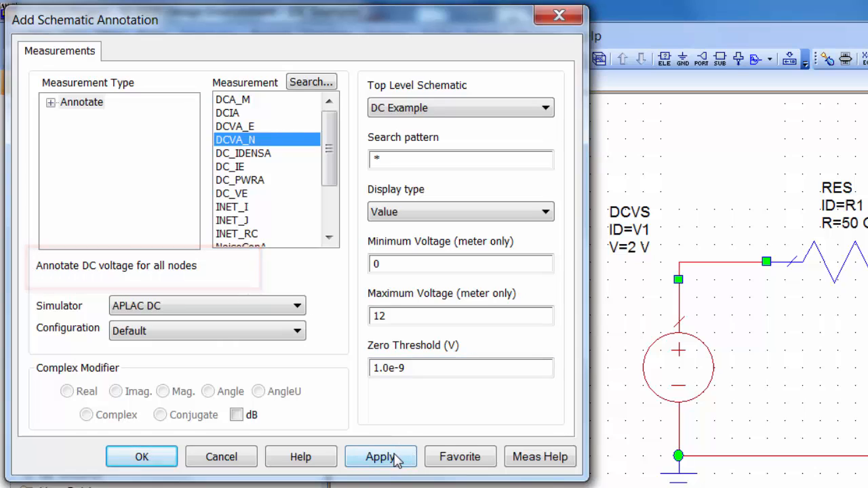
left_click(380, 457)
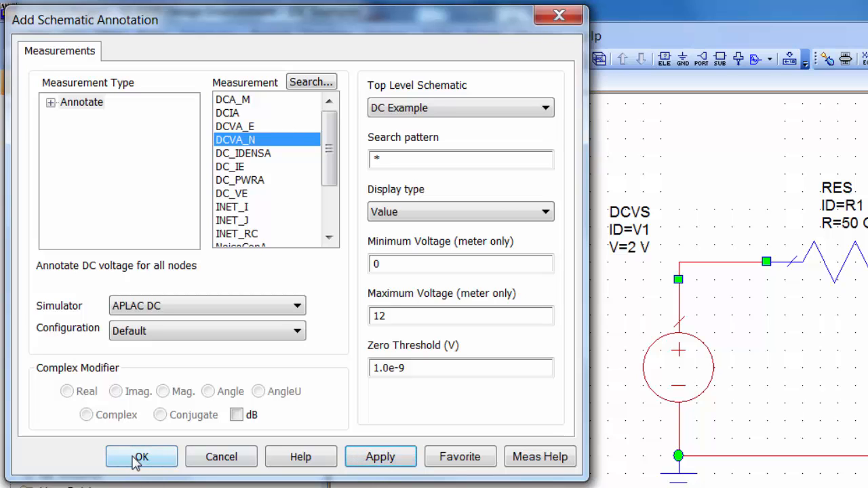
left_click(141, 456)
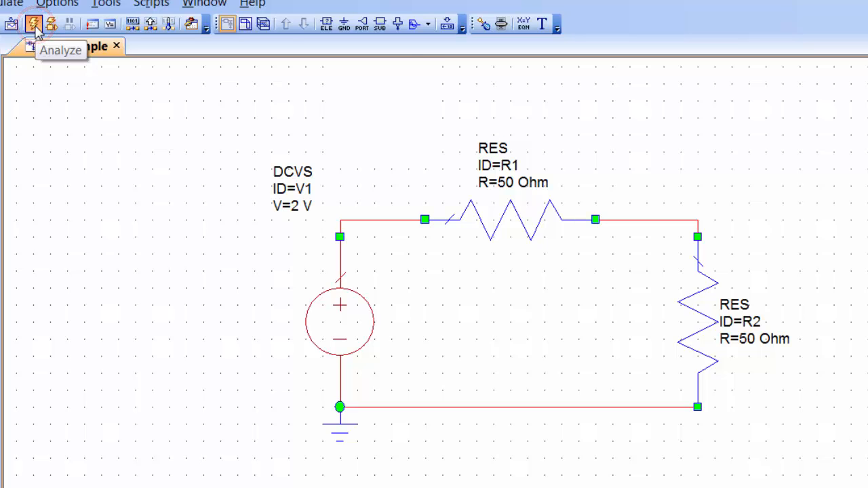
Step: Run the DC analysis to display 20 mA currents and 2 V, 1 V, 0 V node voltages
left_click(34, 24)
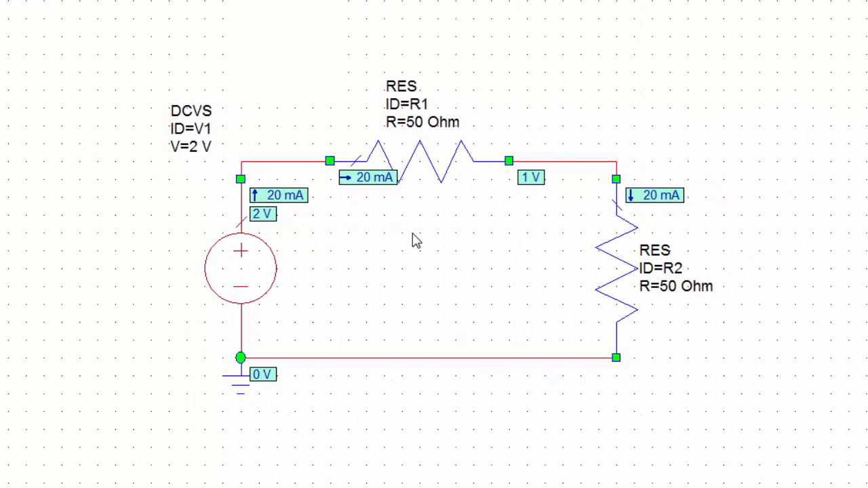
mouse_move(417, 234)
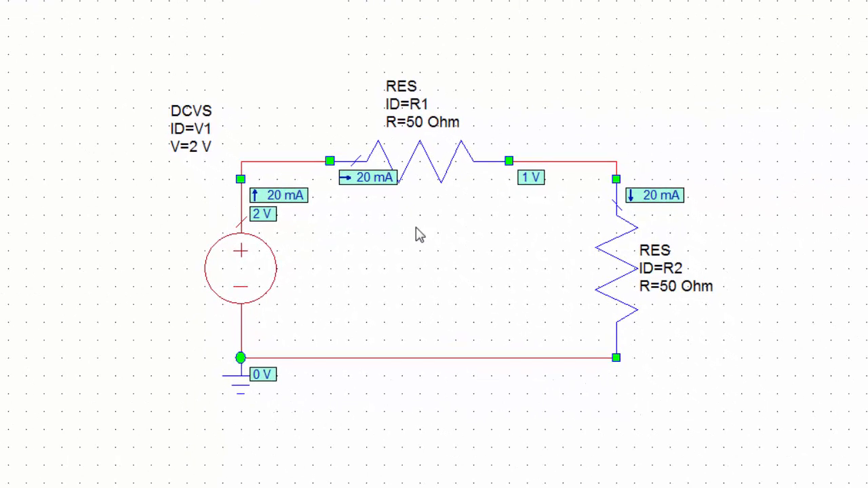
mouse_move(461, 187)
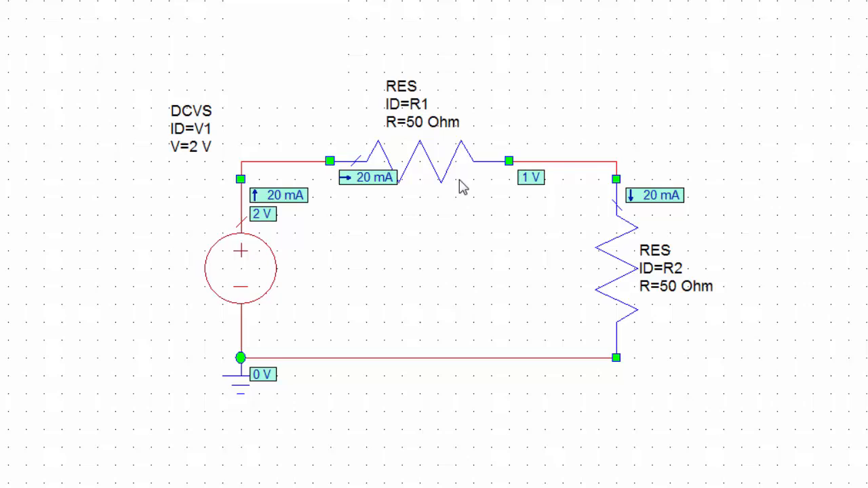
mouse_move(505, 325)
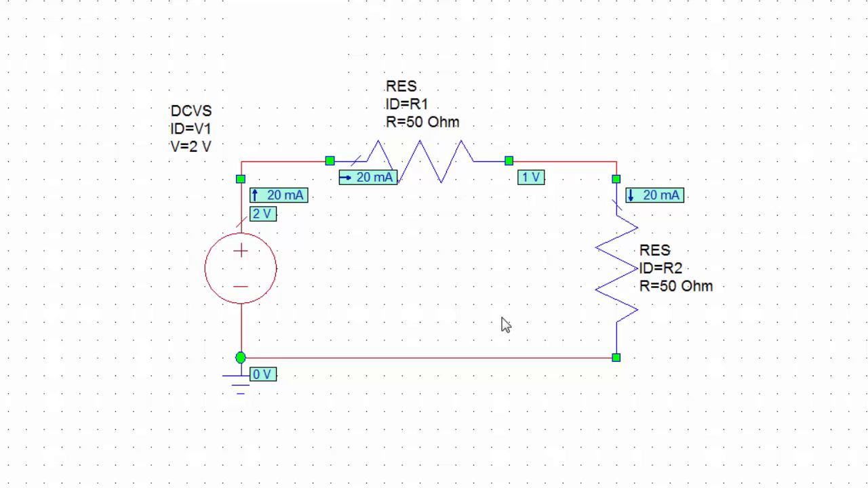
mouse_move(617, 330)
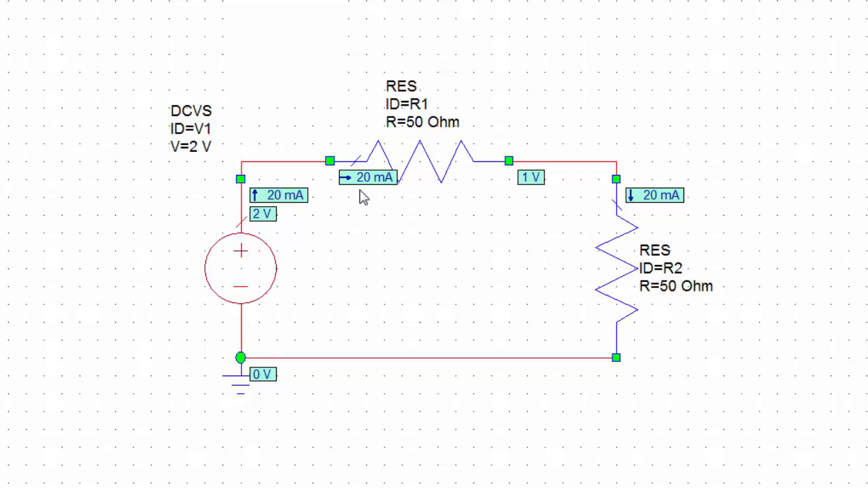
mouse_move(596, 200)
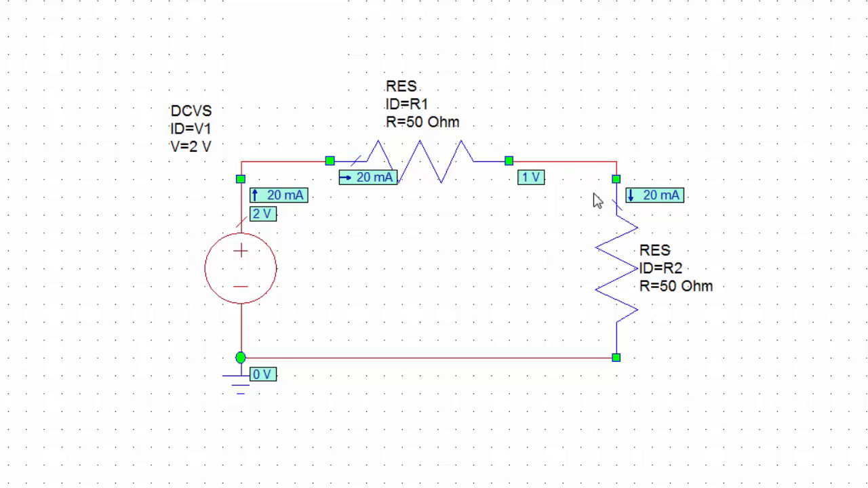
mouse_move(786, 205)
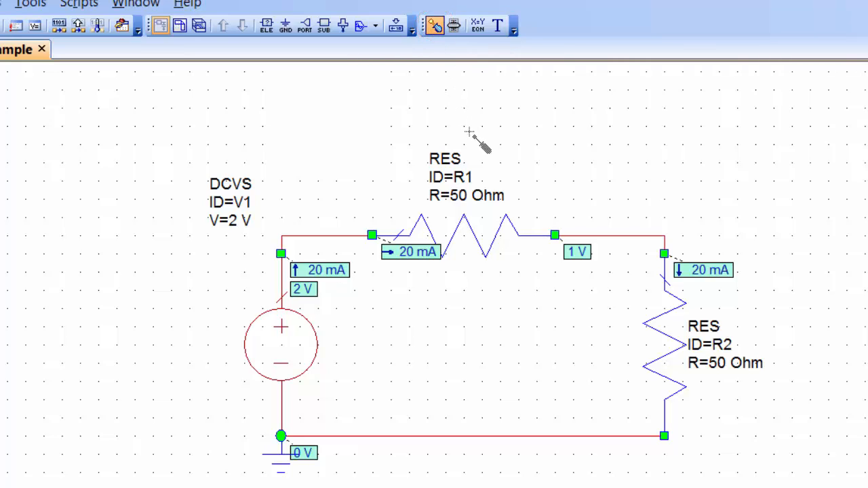
mouse_move(502, 206)
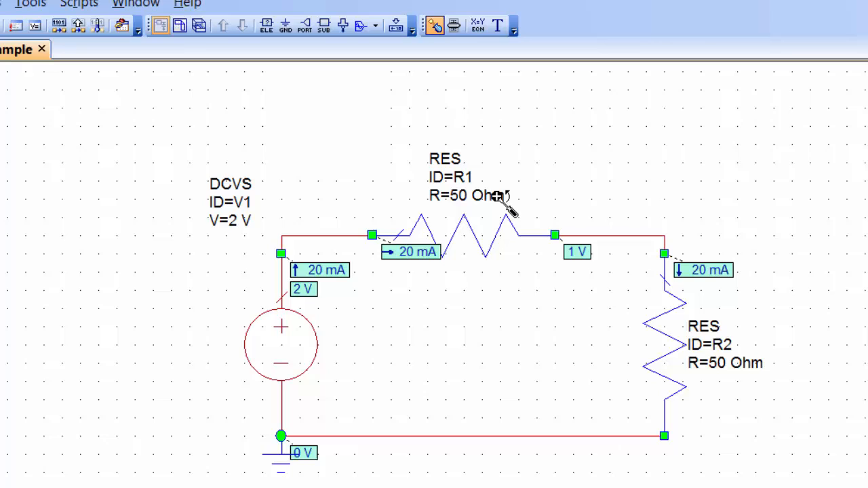
mouse_move(529, 203)
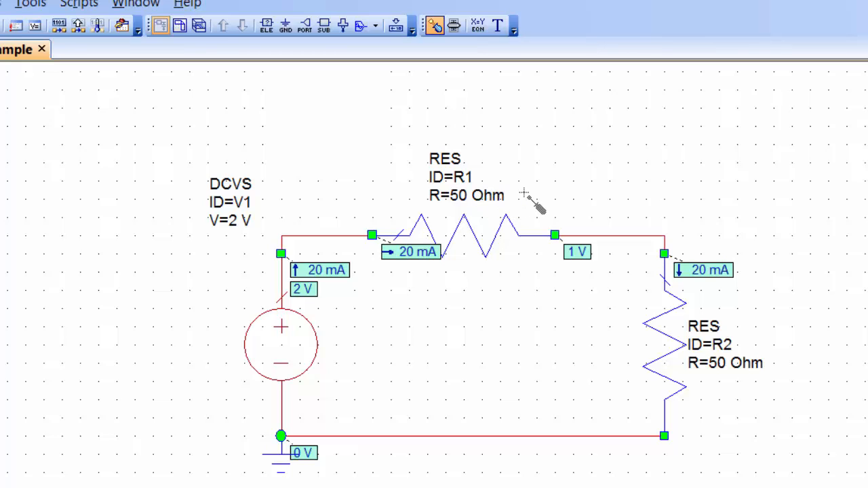
mouse_move(532, 203)
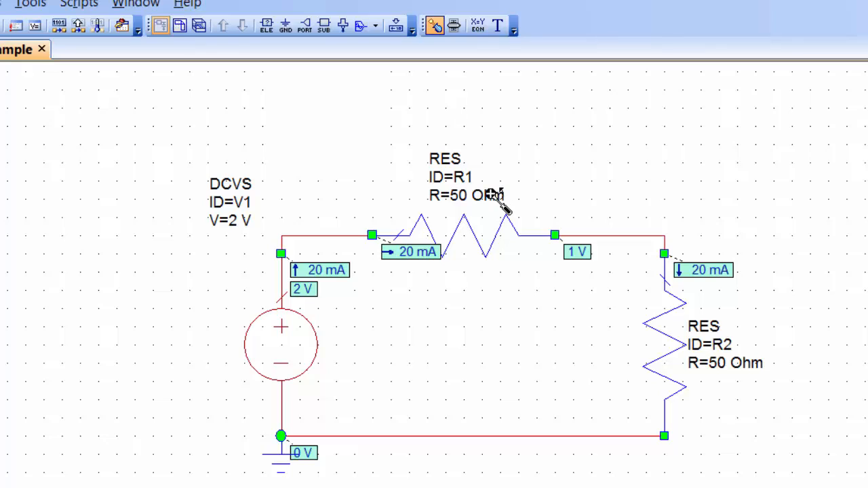
mouse_move(577, 190)
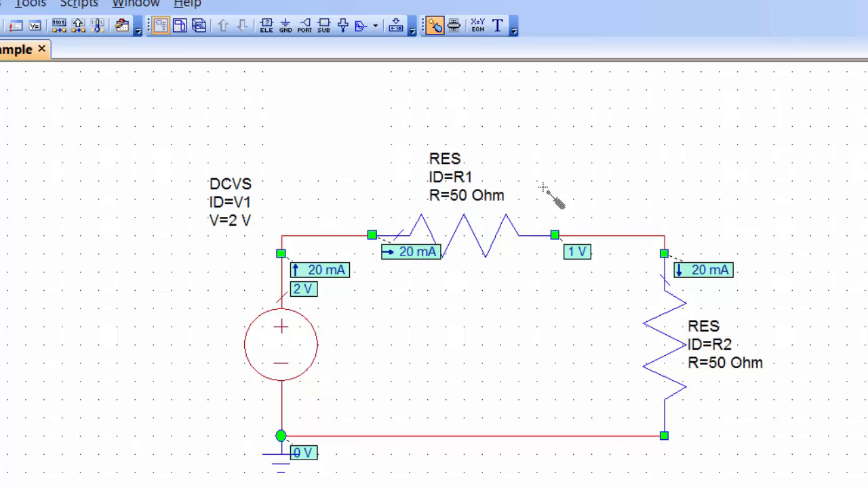
mouse_move(465, 200)
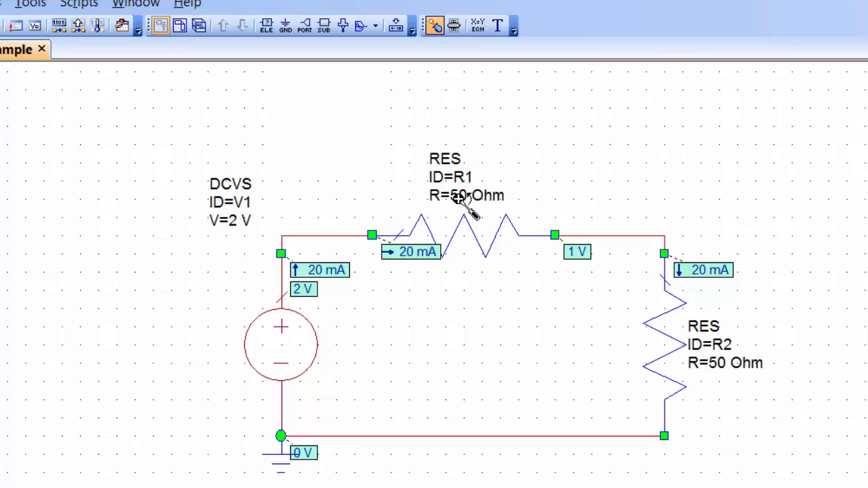
mouse_move(471, 207)
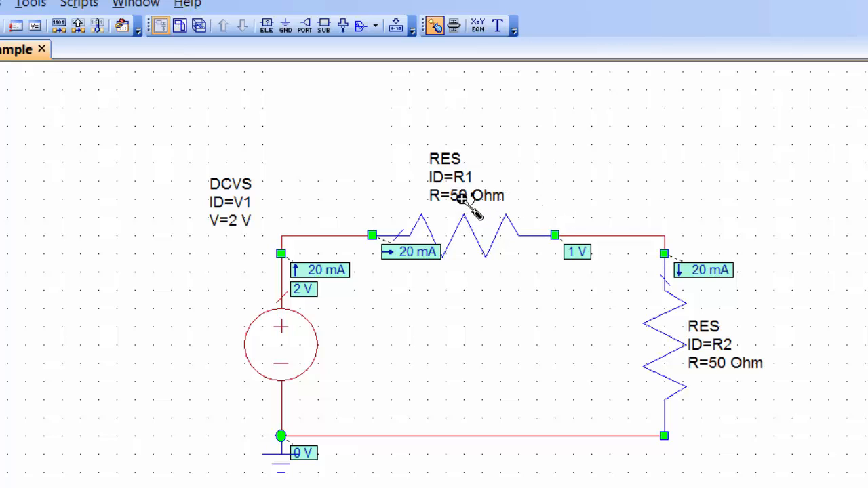
Step: Tag R1's and R2's 50 Ohm resistances and V1's 2 V voltage as tunable
left_click(466, 196)
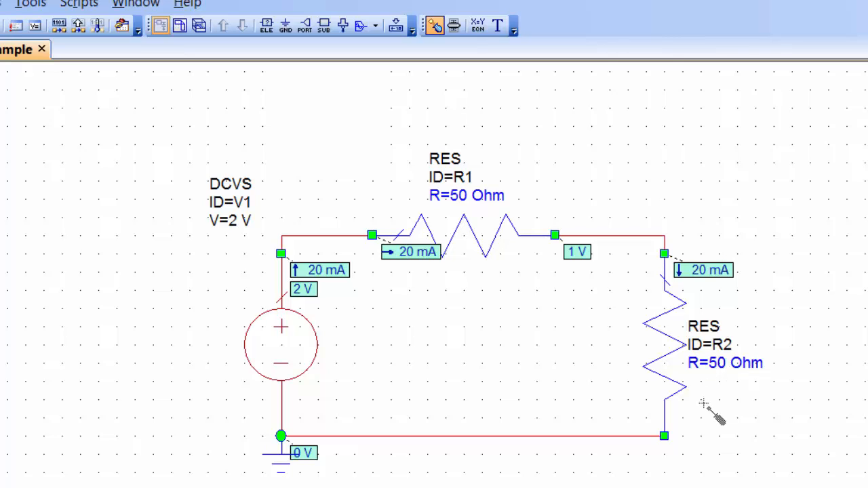
mouse_move(292, 265)
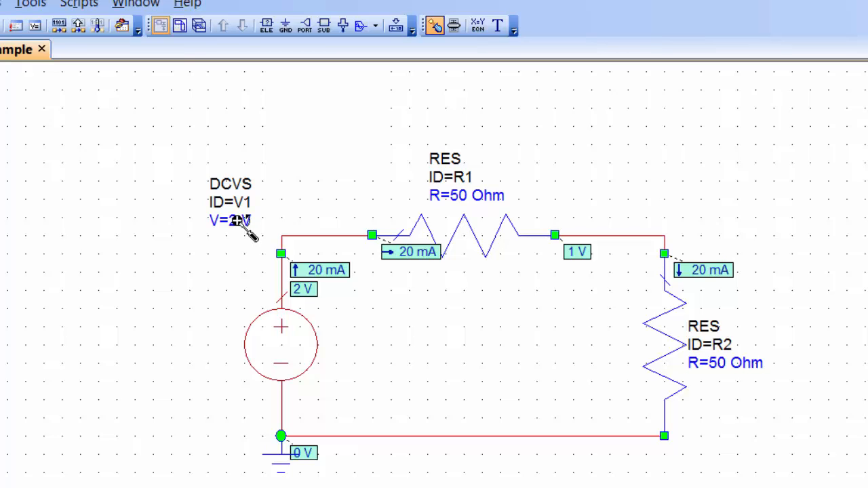
key("Escape")
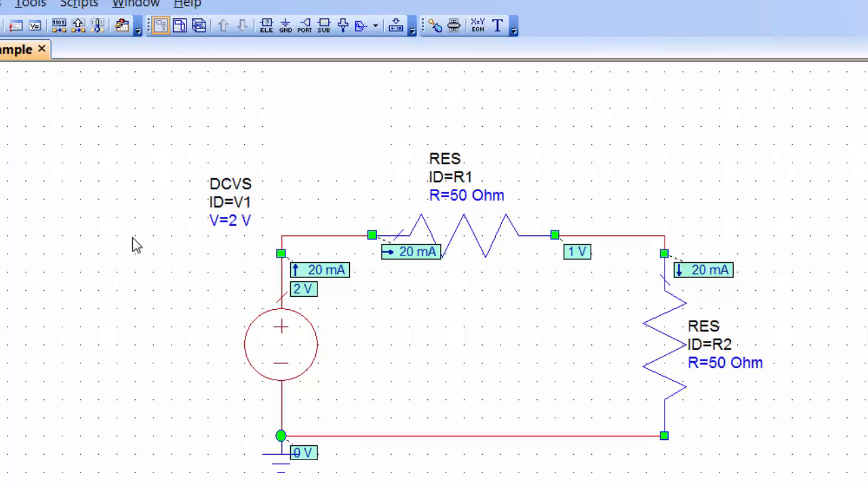
mouse_move(460, 63)
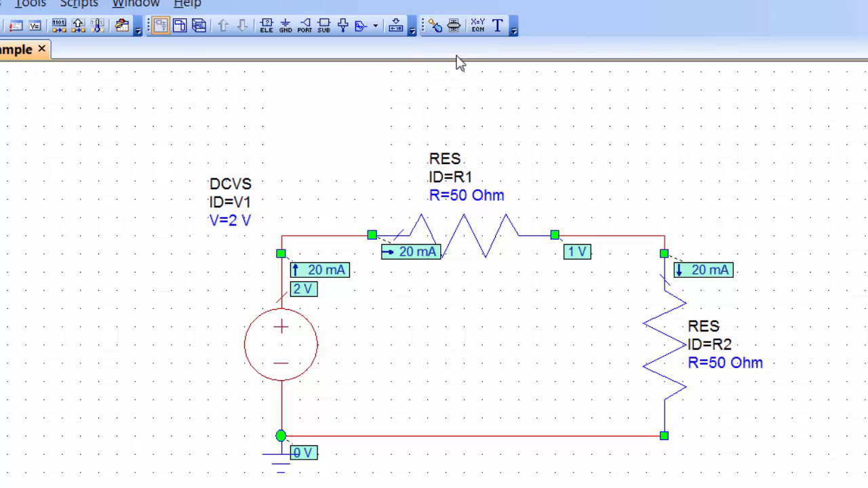
mouse_move(453, 26)
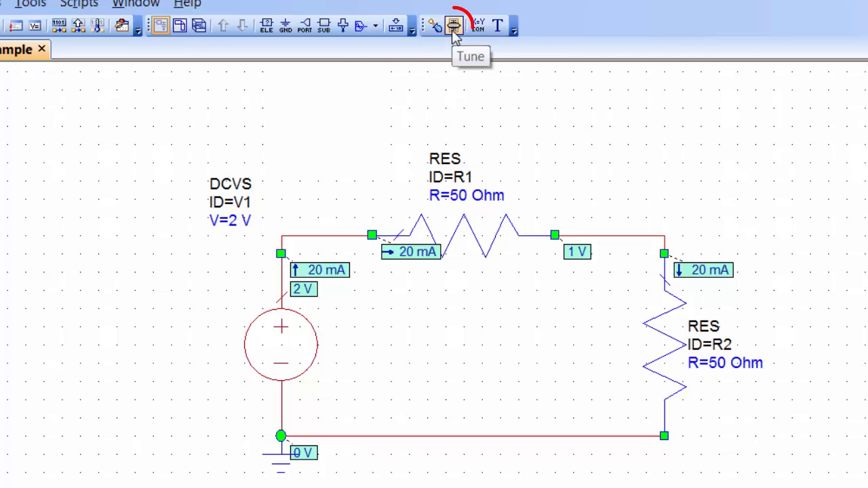
Step: Open the Variable Tuner listing R1:R, R2:R and V1:V
left_click(454, 26)
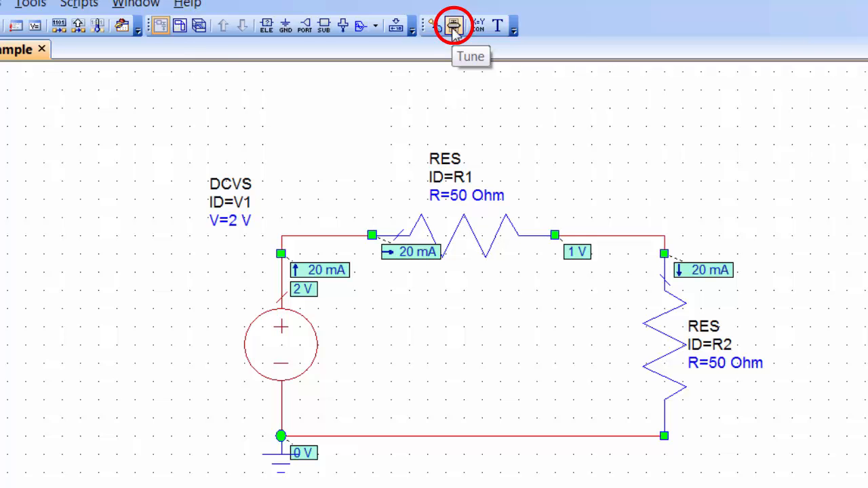
left_click(453, 26)
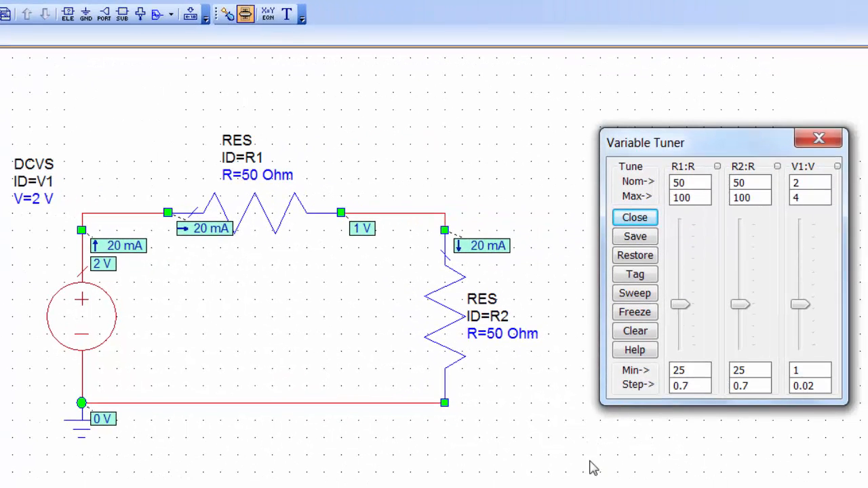
mouse_move(711, 287)
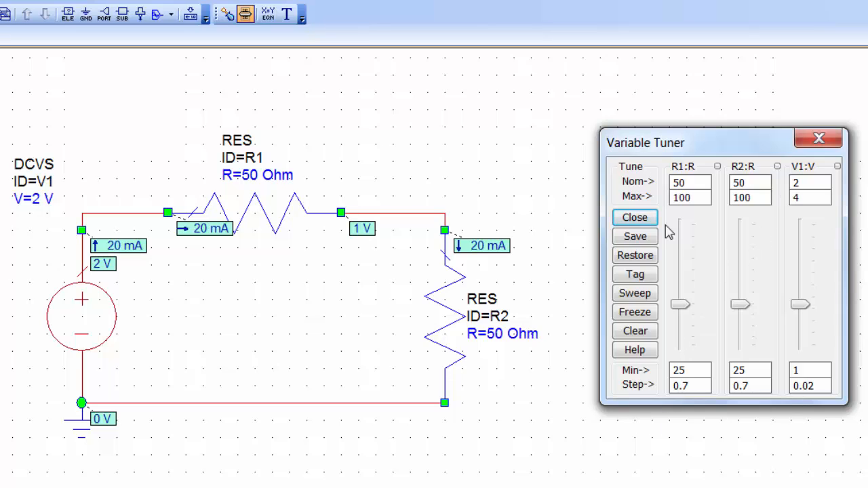
mouse_move(614, 253)
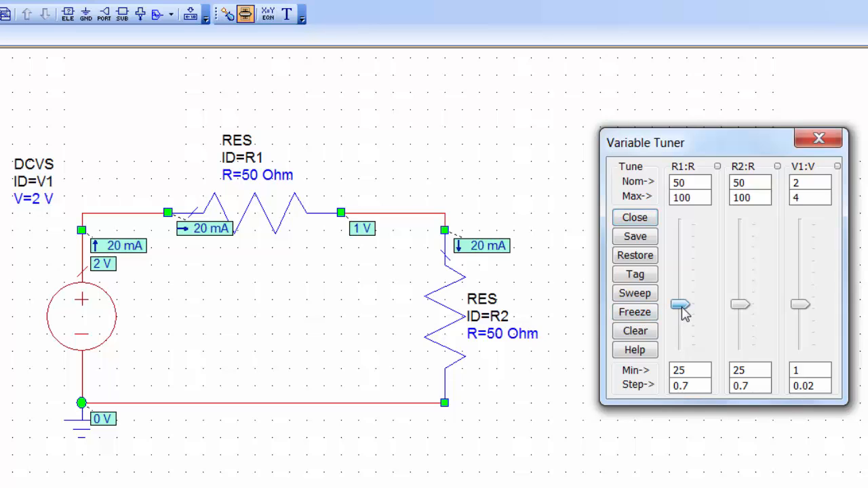
Step: Slide R1 to about 100 then 51 Ohm and R2 to about 71 Ohm, then restore the originals
left_click_drag(680, 307, 680, 224)
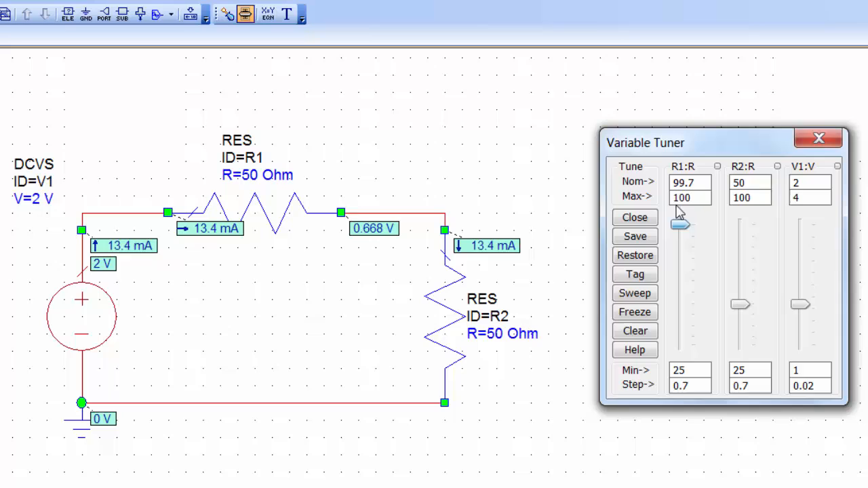
mouse_move(679, 210)
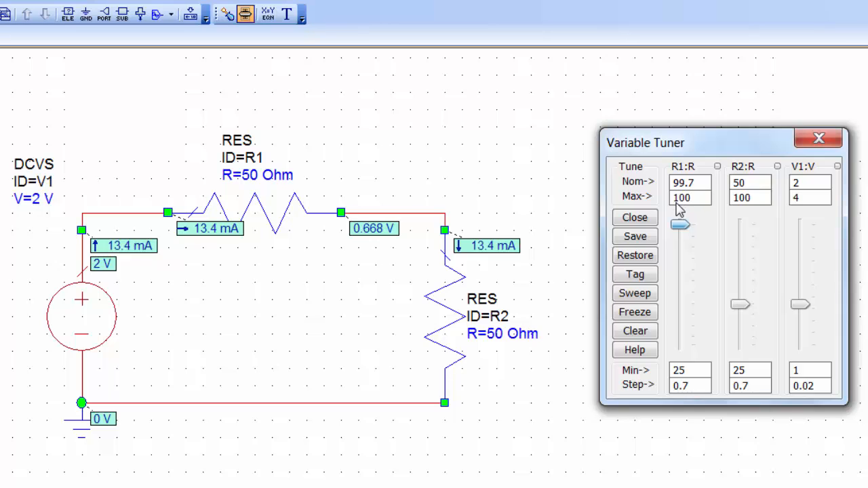
left_click_drag(681, 225, 681, 281)
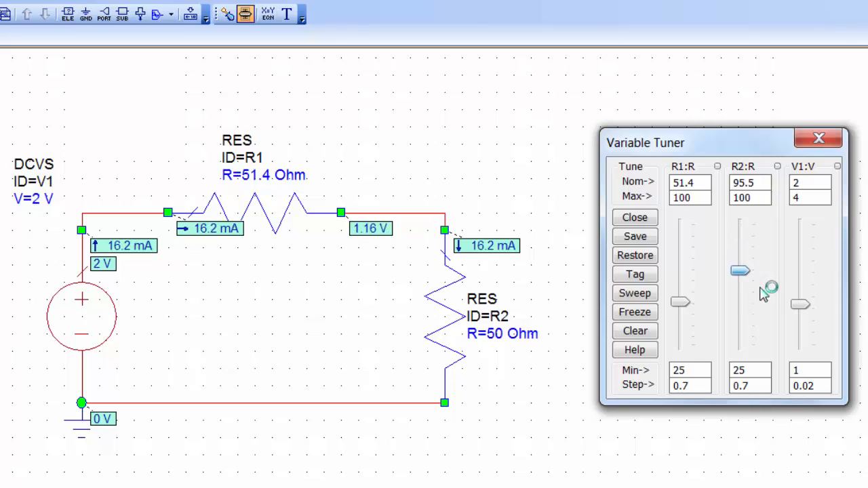
left_click_drag(740, 271, 739, 251)
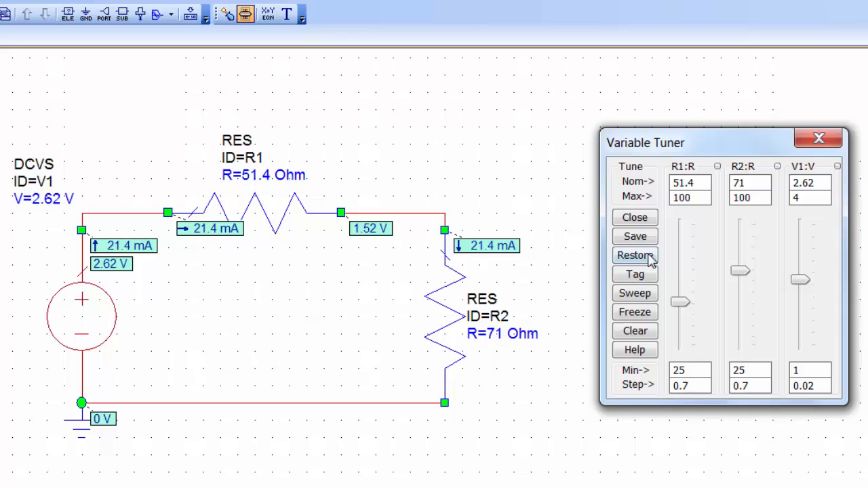
left_click(635, 256)
type("10")
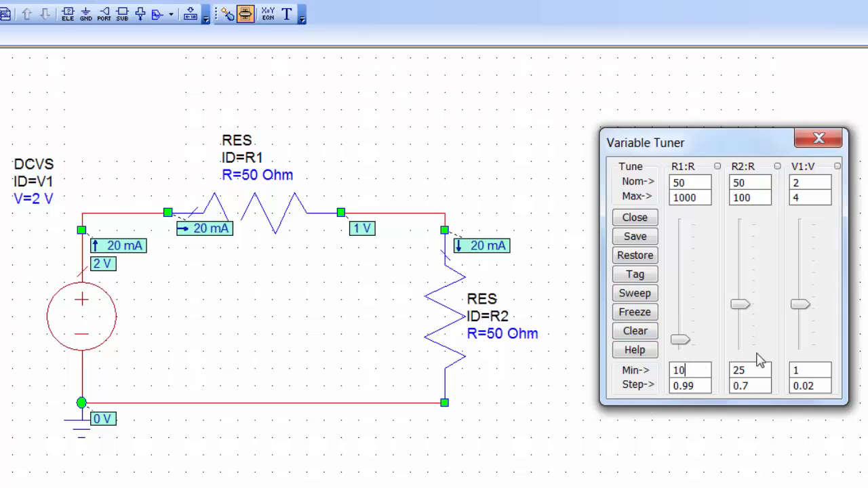
Step: Set V1's tuning minimum to 0.1 and raise the source voltage past 8 V
left_click(807, 370)
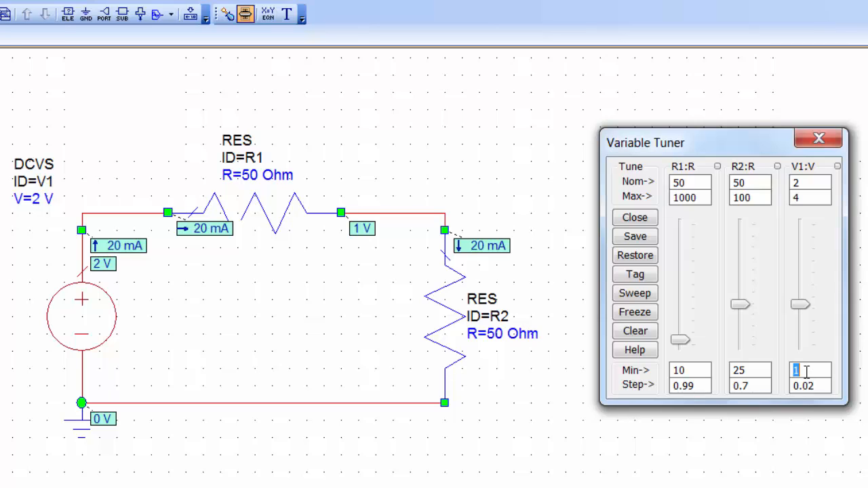
type("0.1")
left_click(811, 197)
type("10")
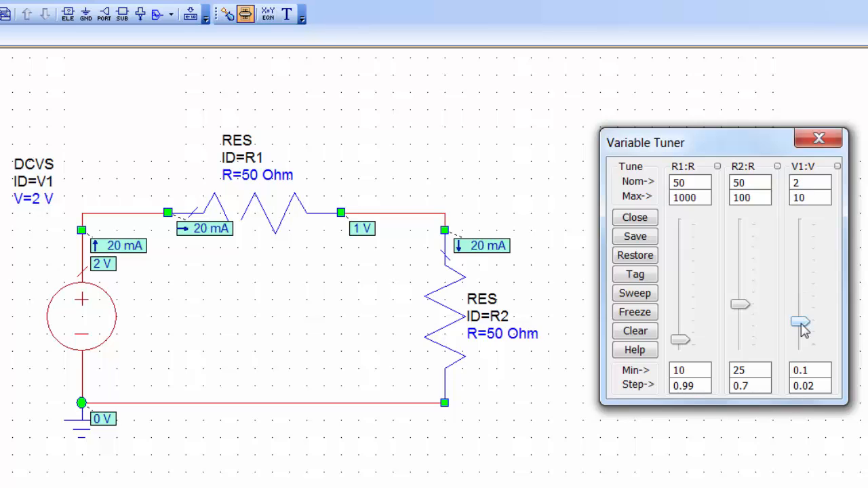
left_click_drag(802, 325, 802, 263)
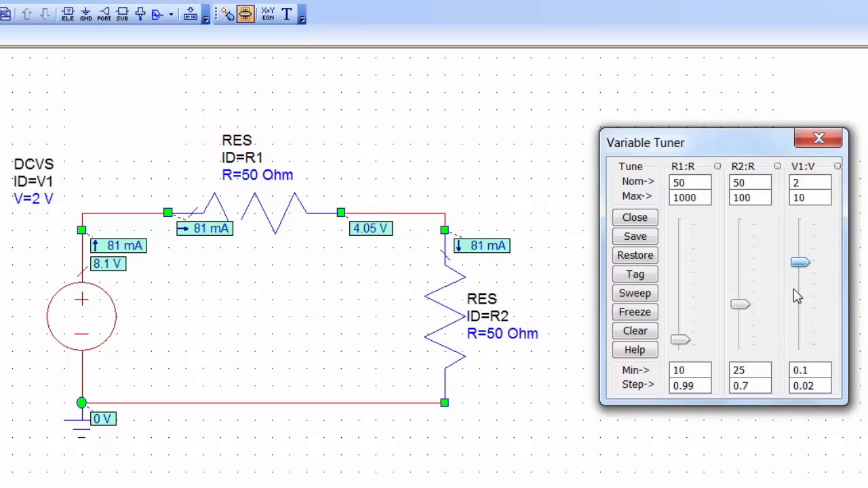
left_click_drag(801, 263, 800, 231)
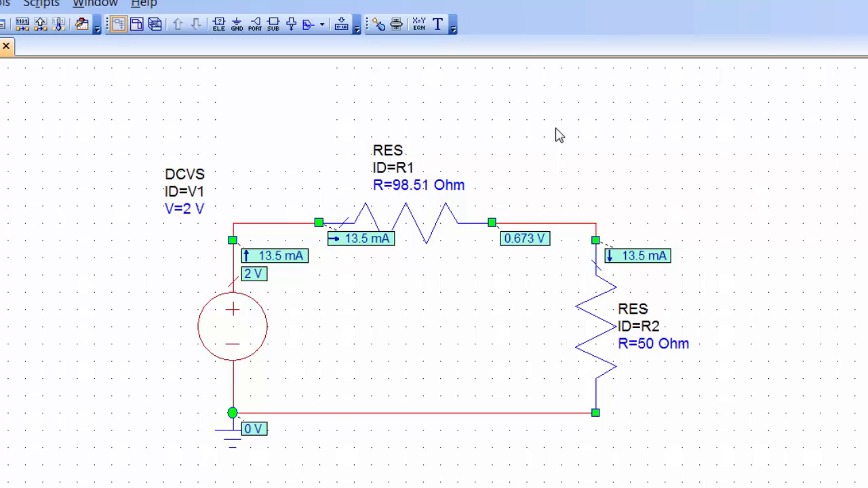
mouse_move(390, 59)
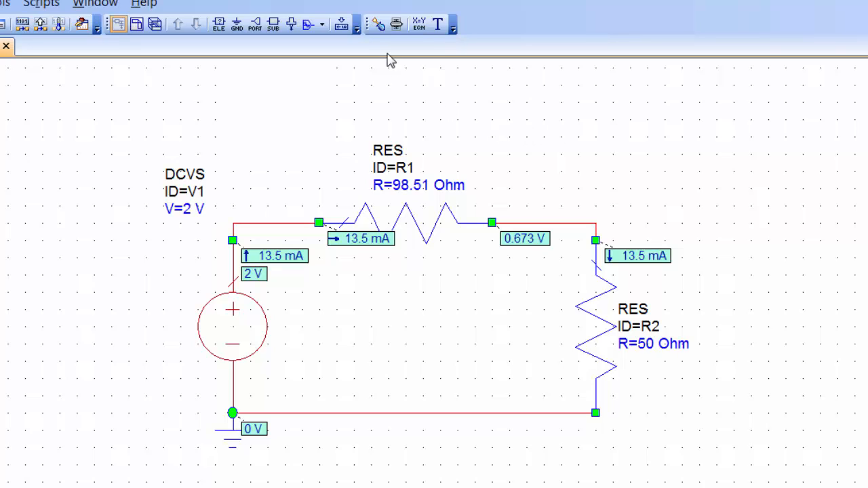
mouse_move(378, 24)
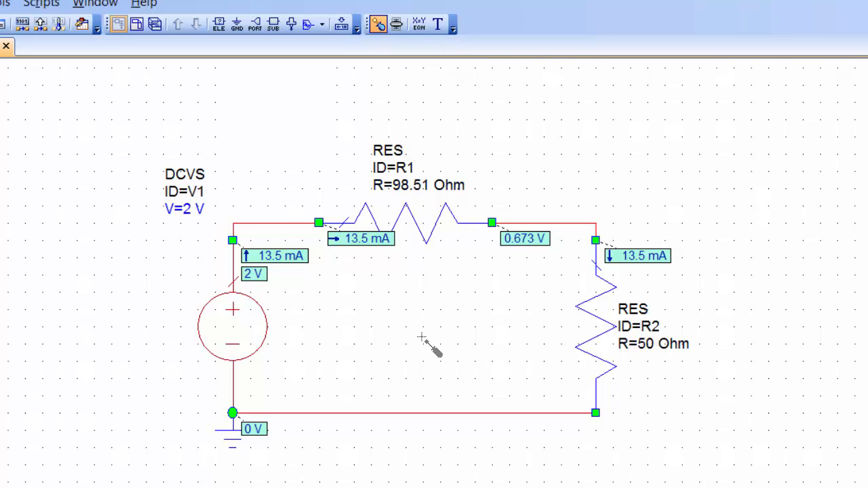
mouse_move(309, 170)
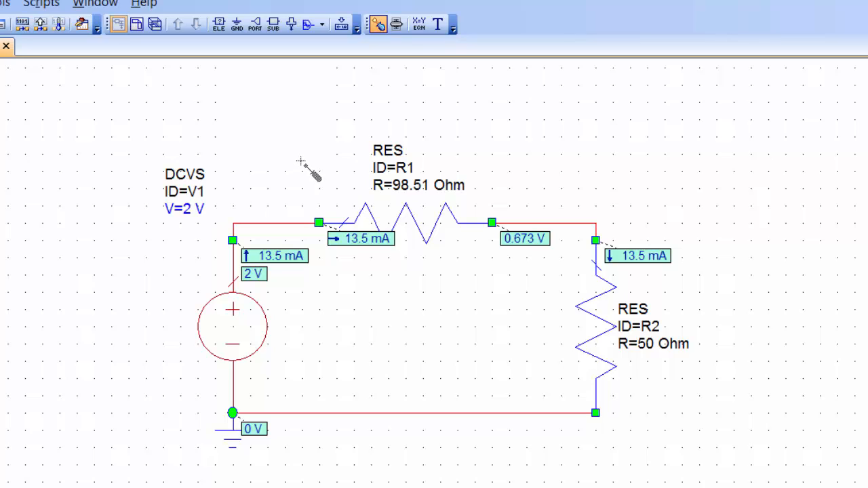
Step: Exit parameter tuning mode after untagging R1 and R2, keeping R1 at 98.51 Ohm
key("Escape")
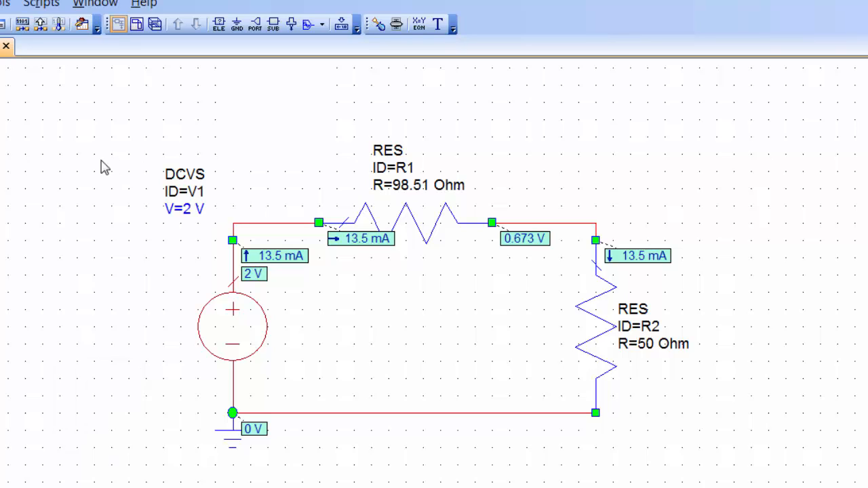
mouse_move(96, 168)
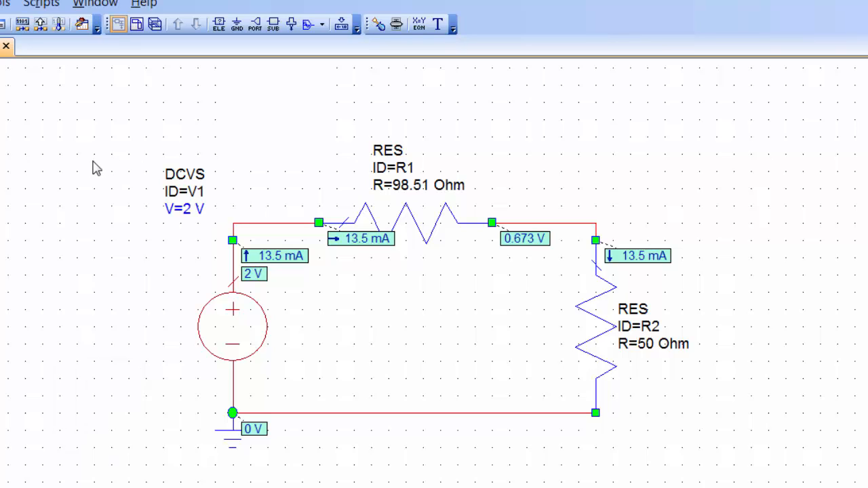
mouse_move(120, 168)
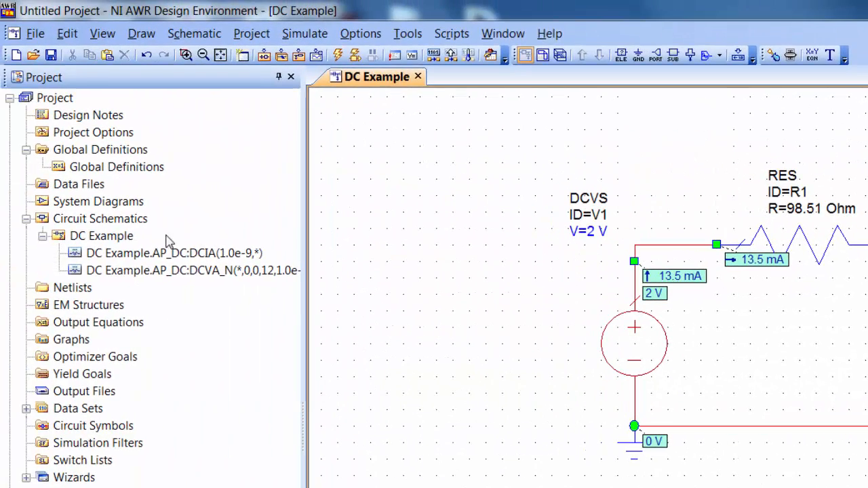
mouse_move(116, 244)
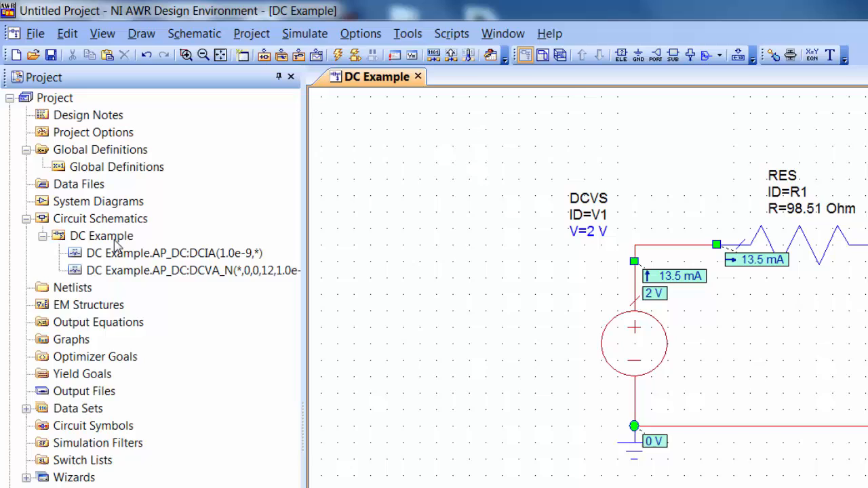
mouse_move(118, 244)
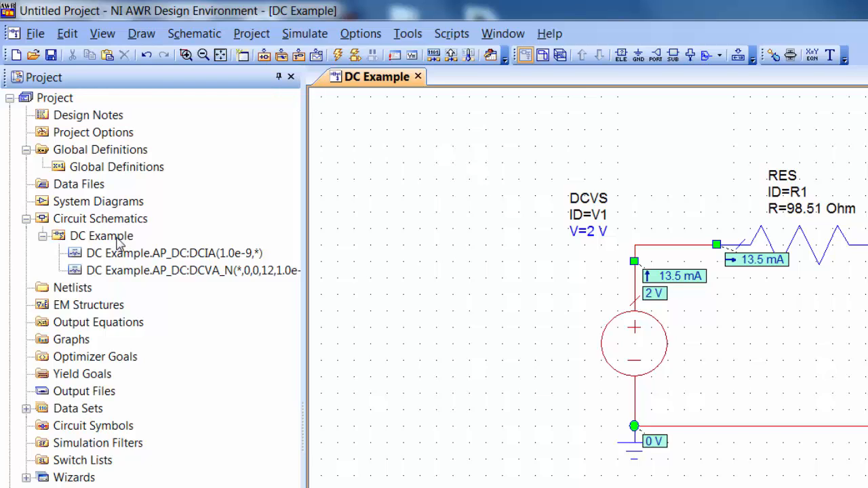
Step: Add a DC_PWRA power annotation to the DC Example schematic
right_click(101, 236)
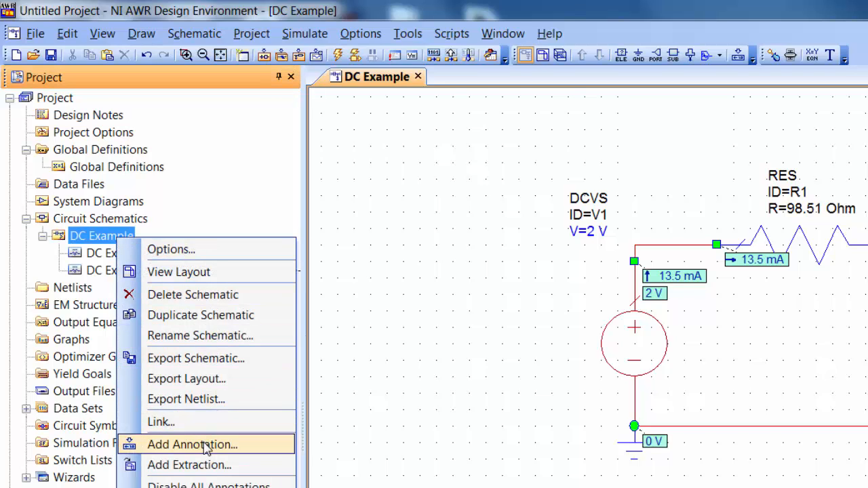
left_click(192, 444)
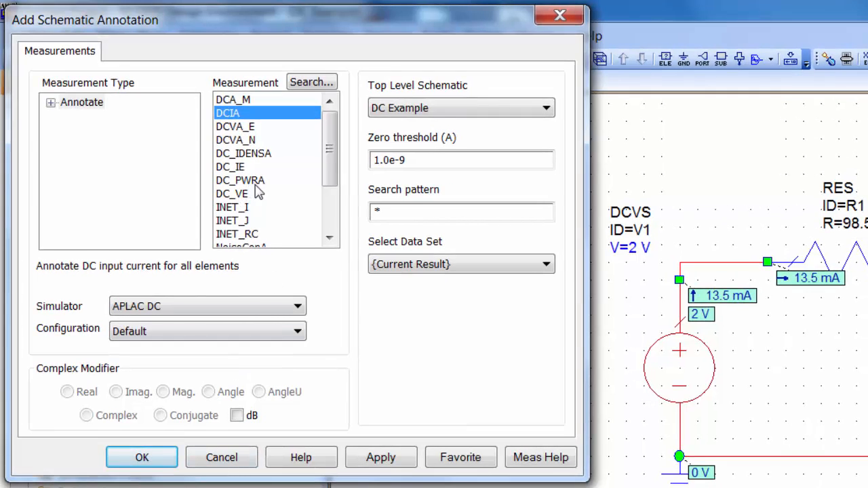
left_click(240, 180)
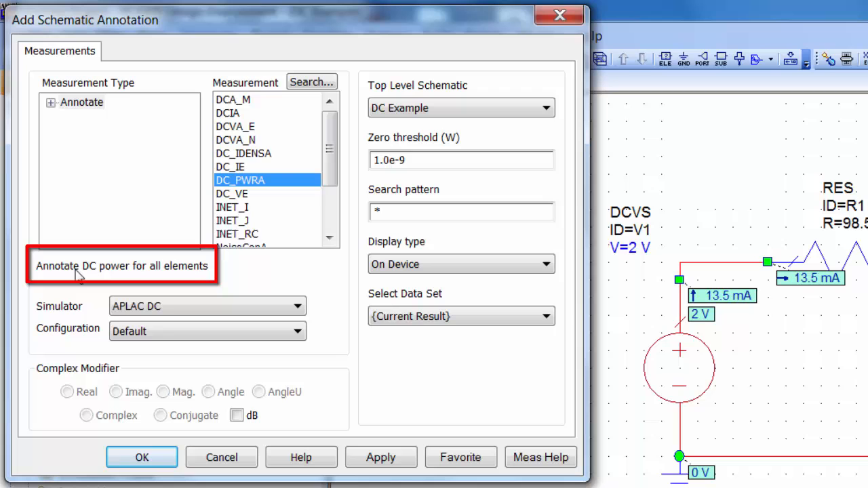
mouse_move(382, 458)
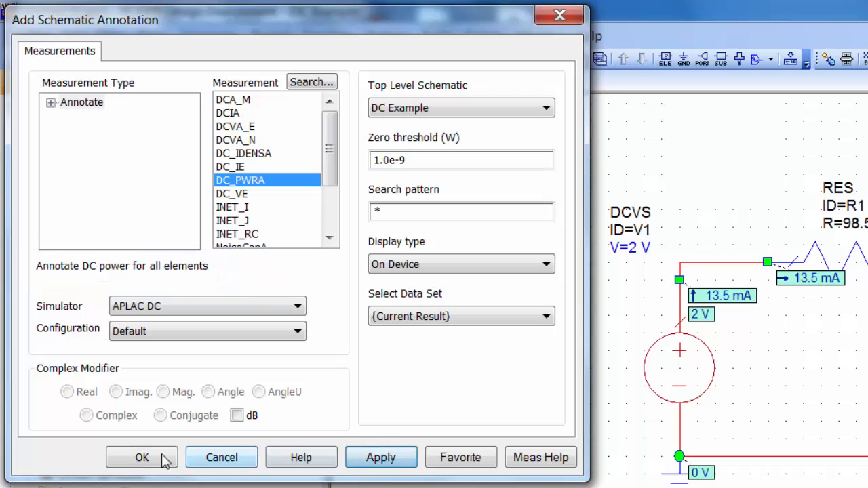
left_click(142, 457)
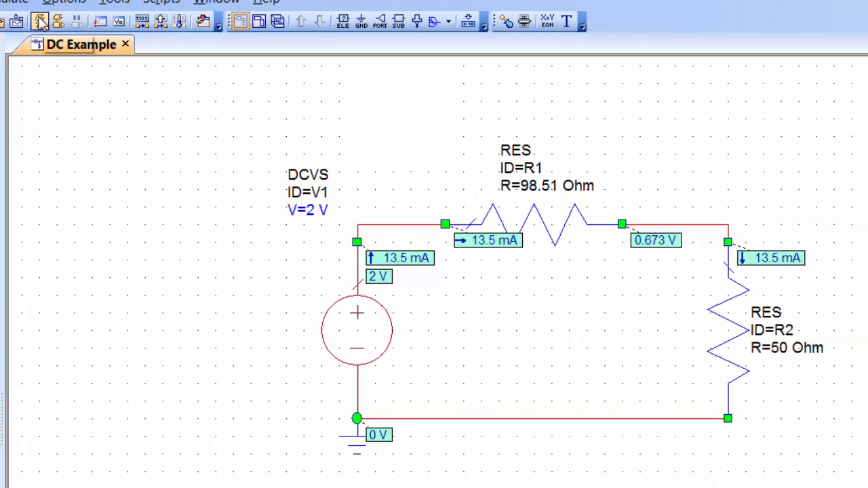
Step: Rerun the analysis to show 26.9 mW for V1, 17.9 mW for R1, 9.07 mW for R2
left_click(39, 21)
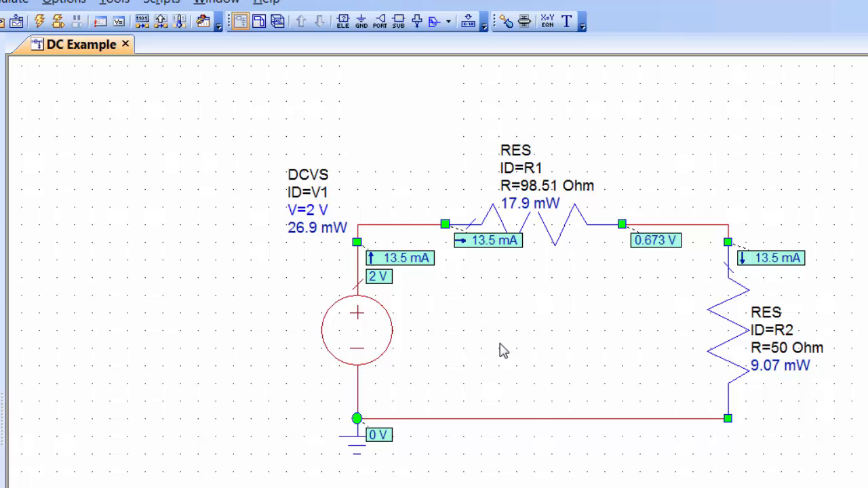
mouse_move(477, 328)
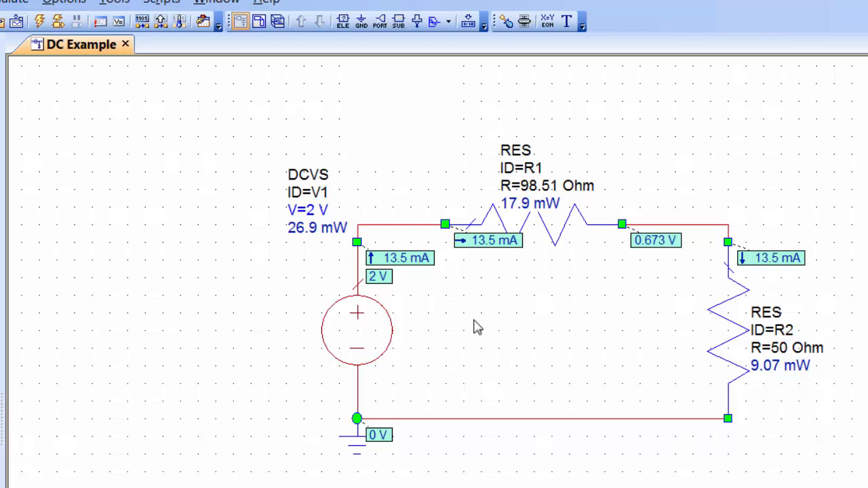